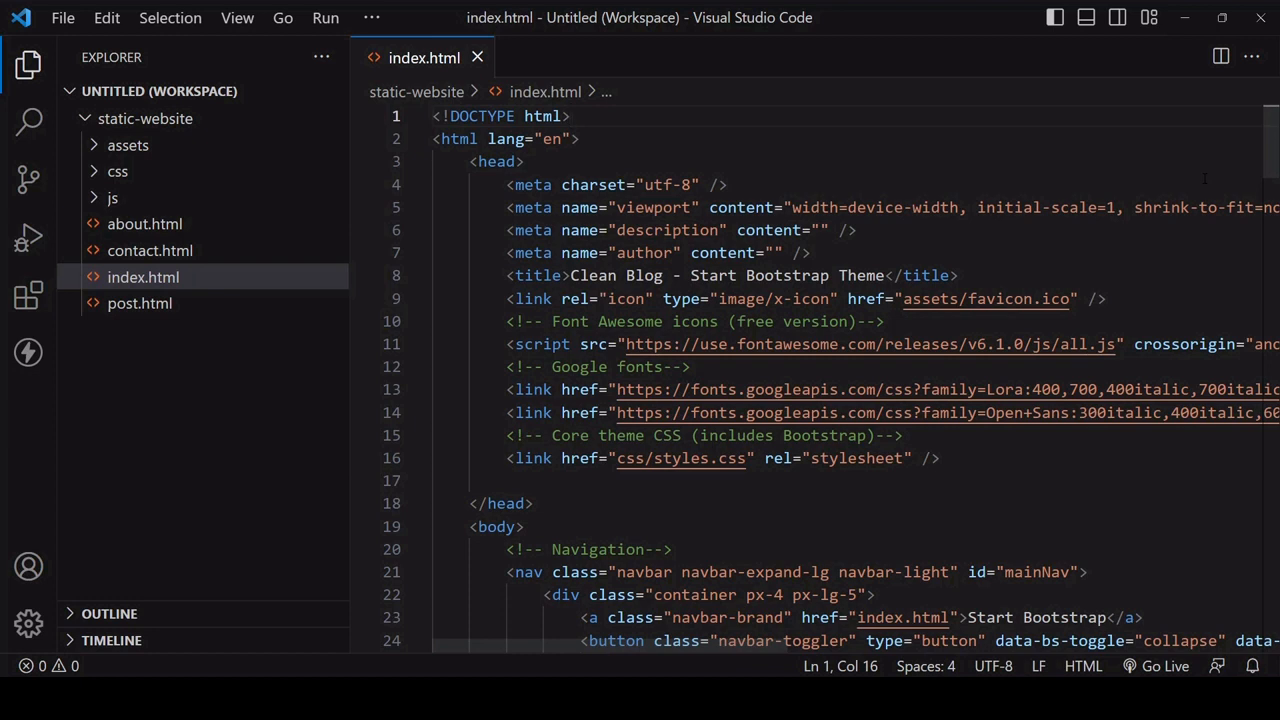
Step: Search the Extensions marketplace for 'live server', showing Ritwick Dey's Live Server installed
left_click(571, 116)
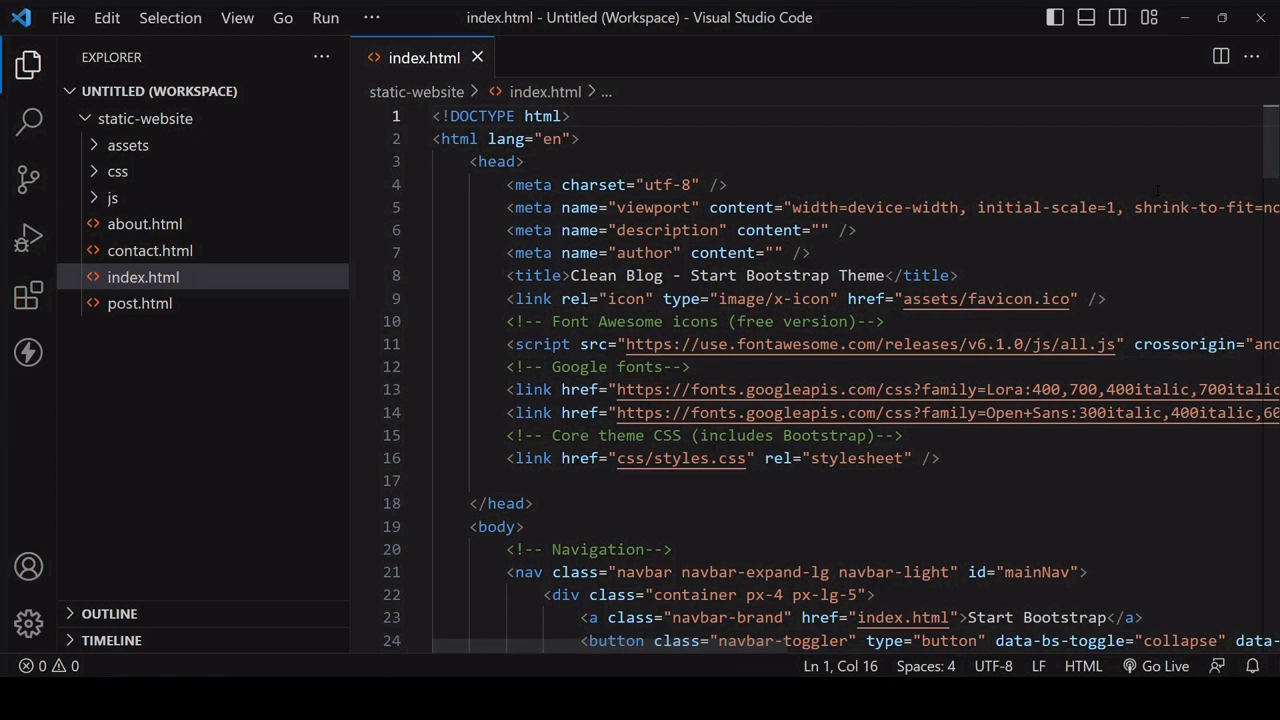
mouse_move(28, 299)
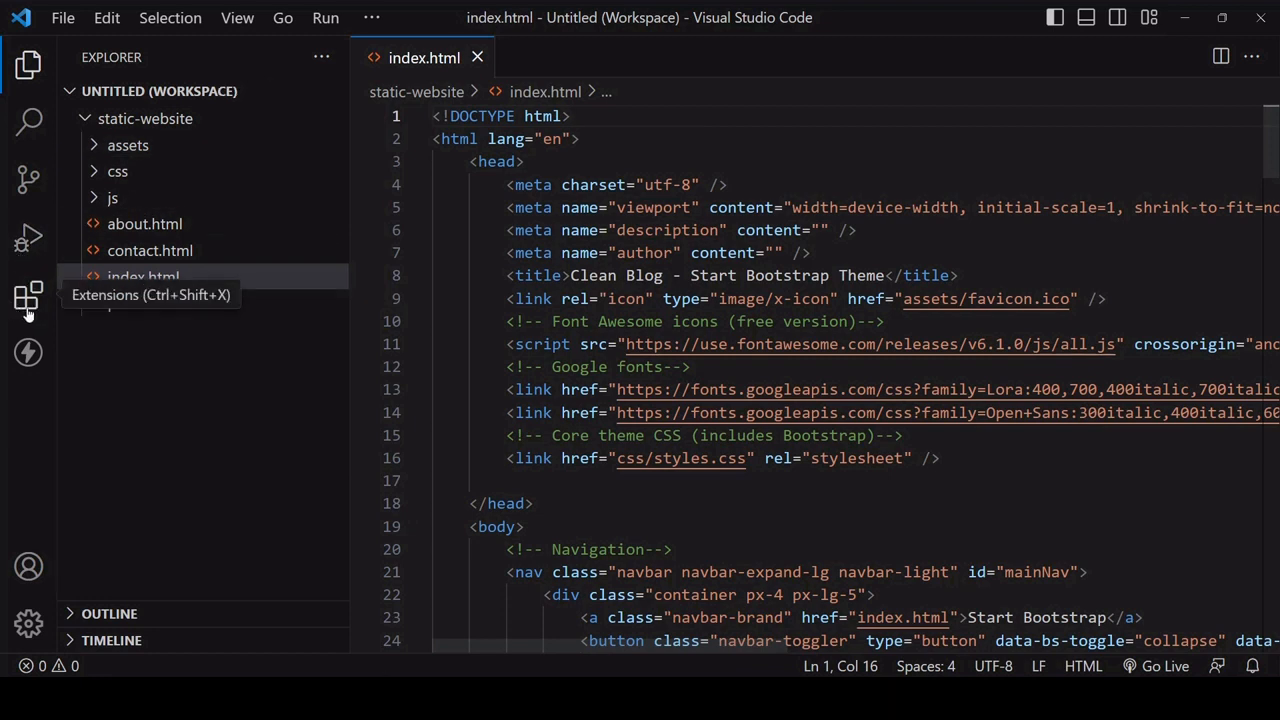
left_click(28, 298)
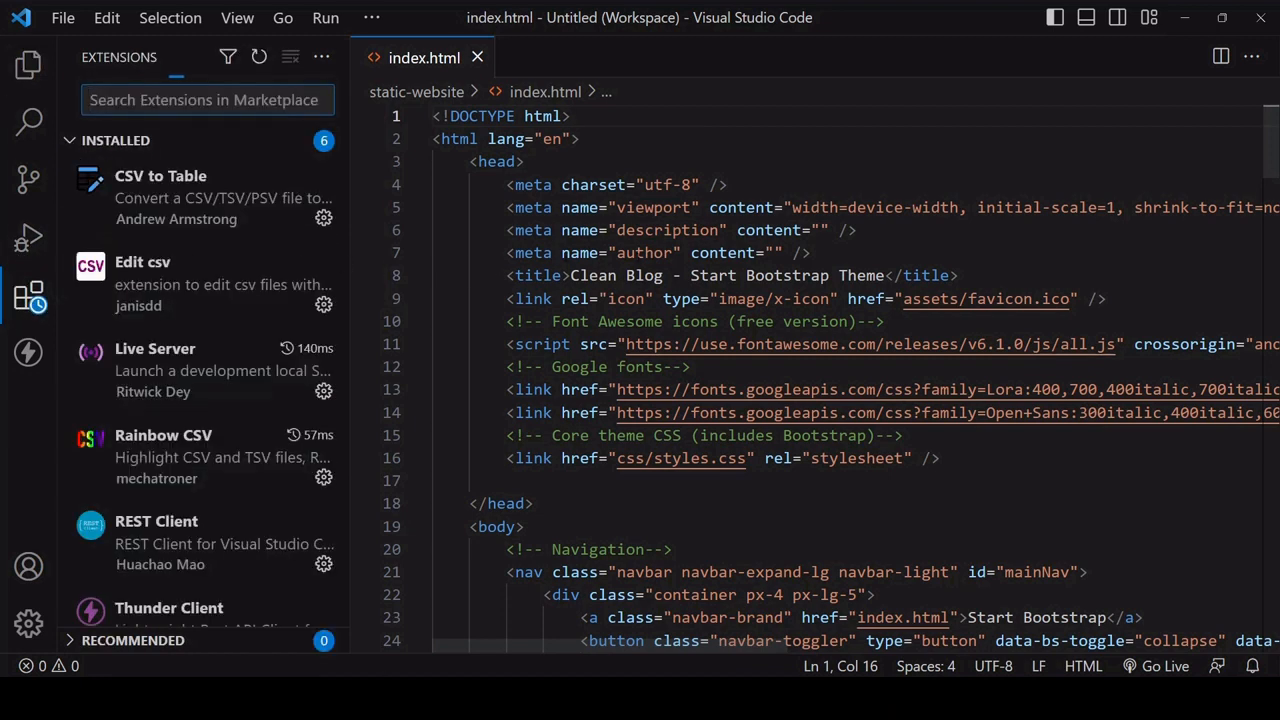
type("live serv")
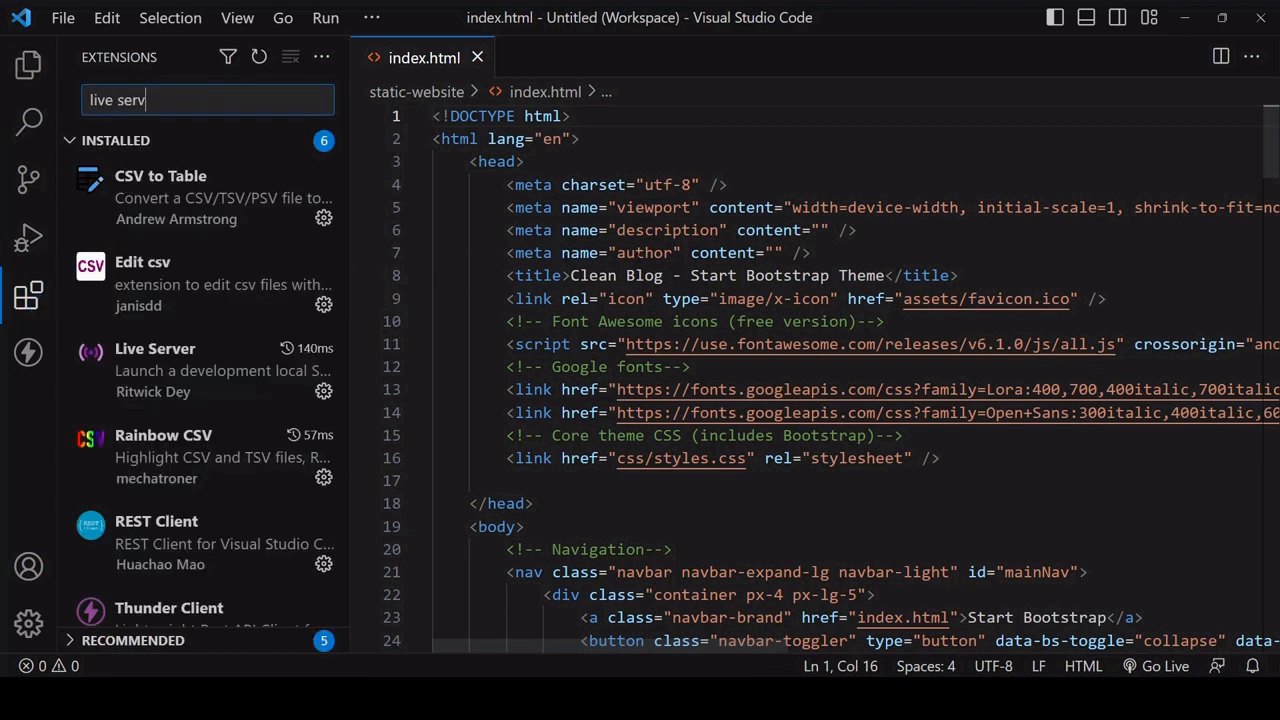
type("er")
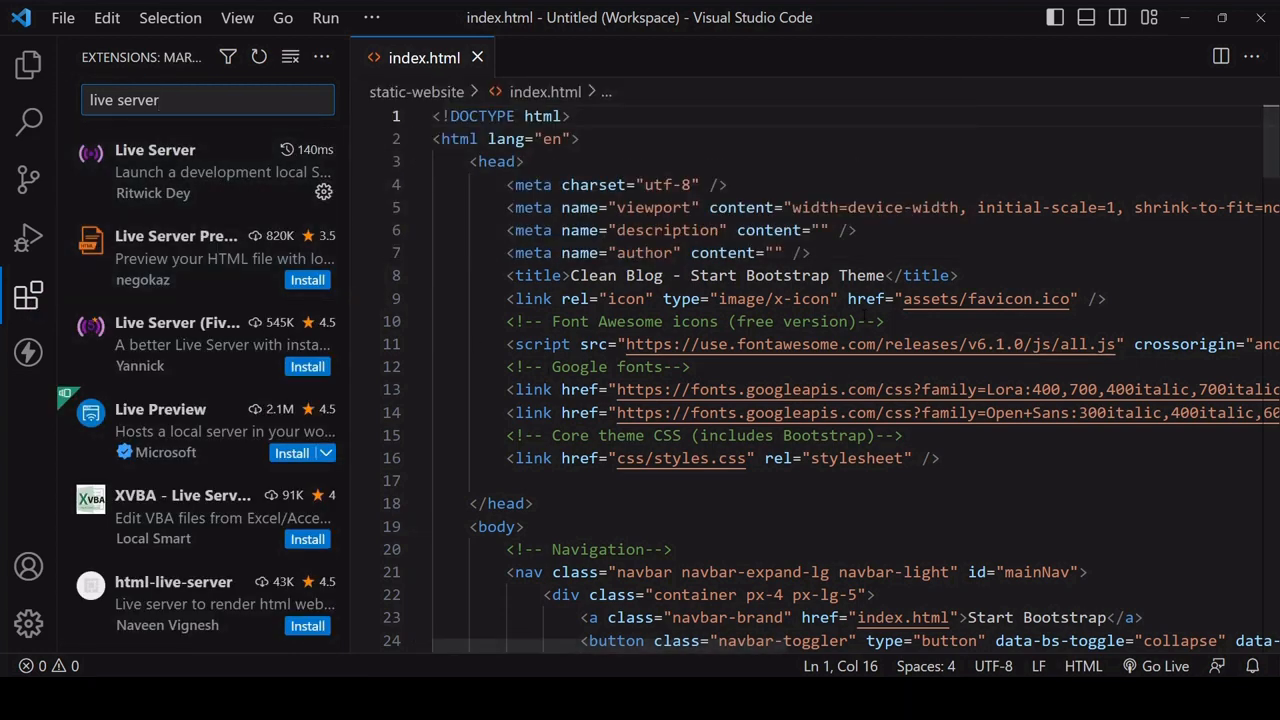
mouse_move(1164, 666)
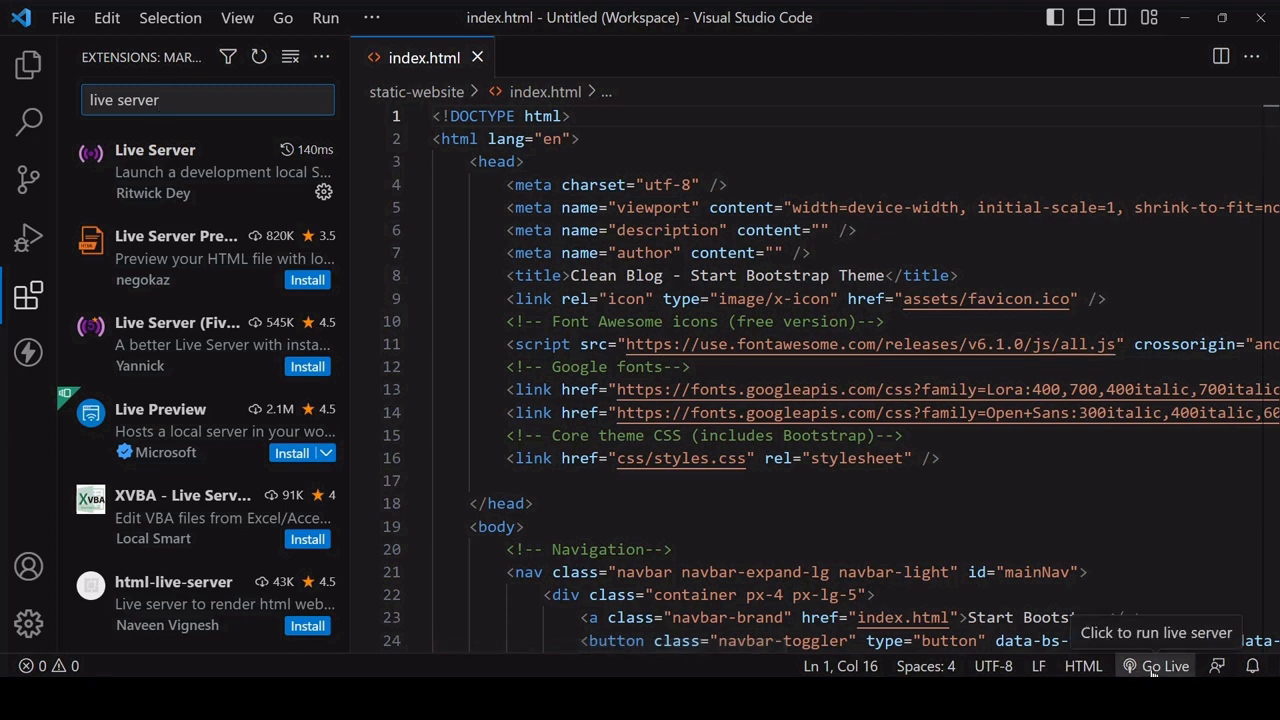
Step: Serve the Clean Blog at 127.0.0.1:5501 with Go Live and launch PowerShell as administrator
left_click(1164, 666)
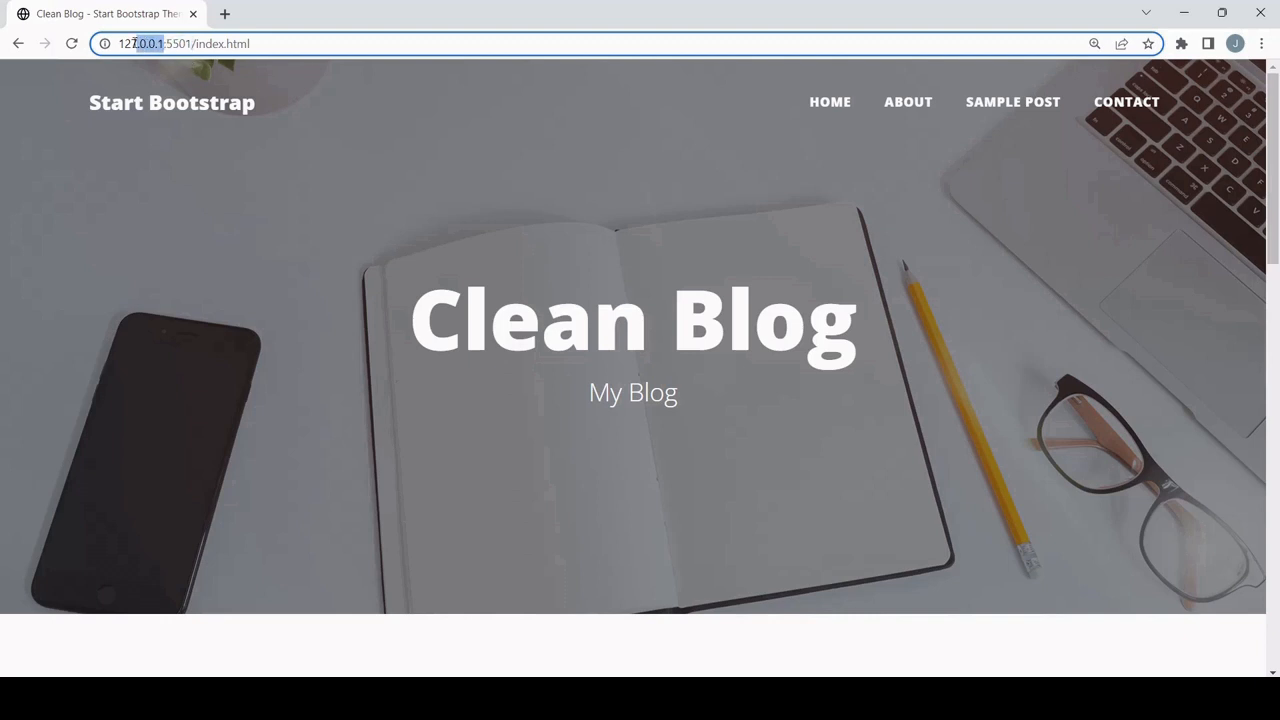
left_click(180, 43)
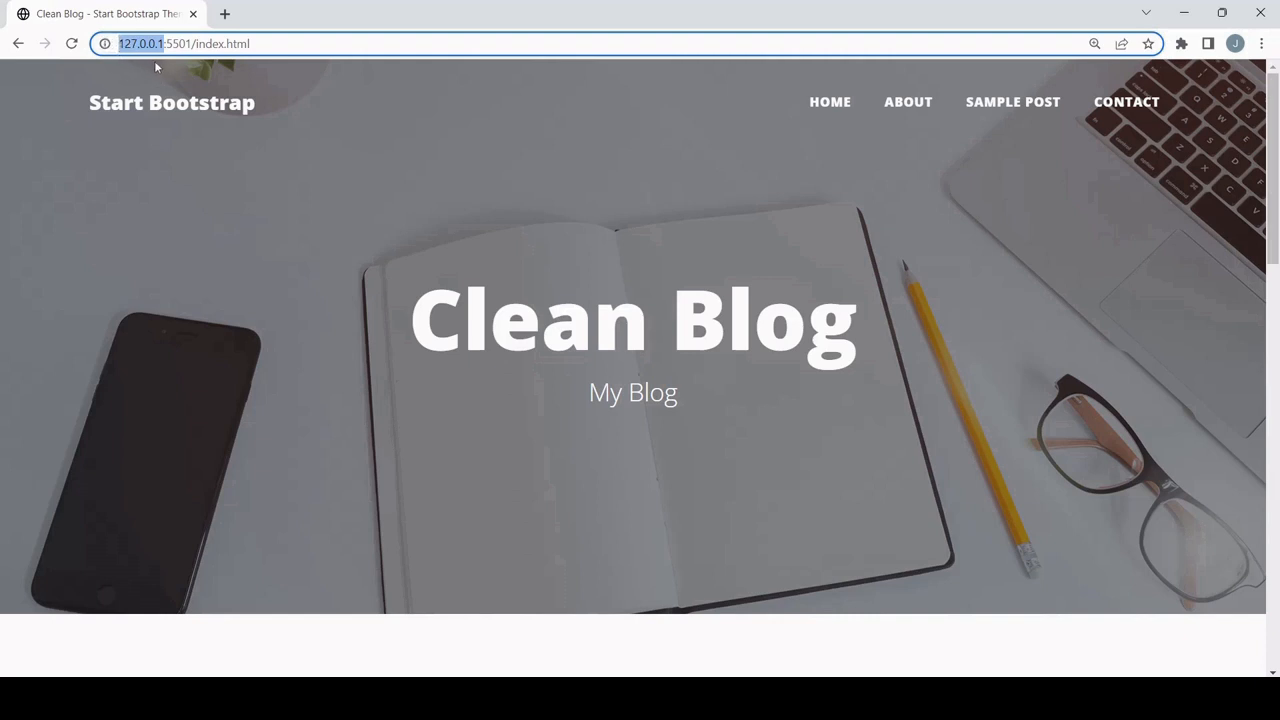
mouse_move(896, 430)
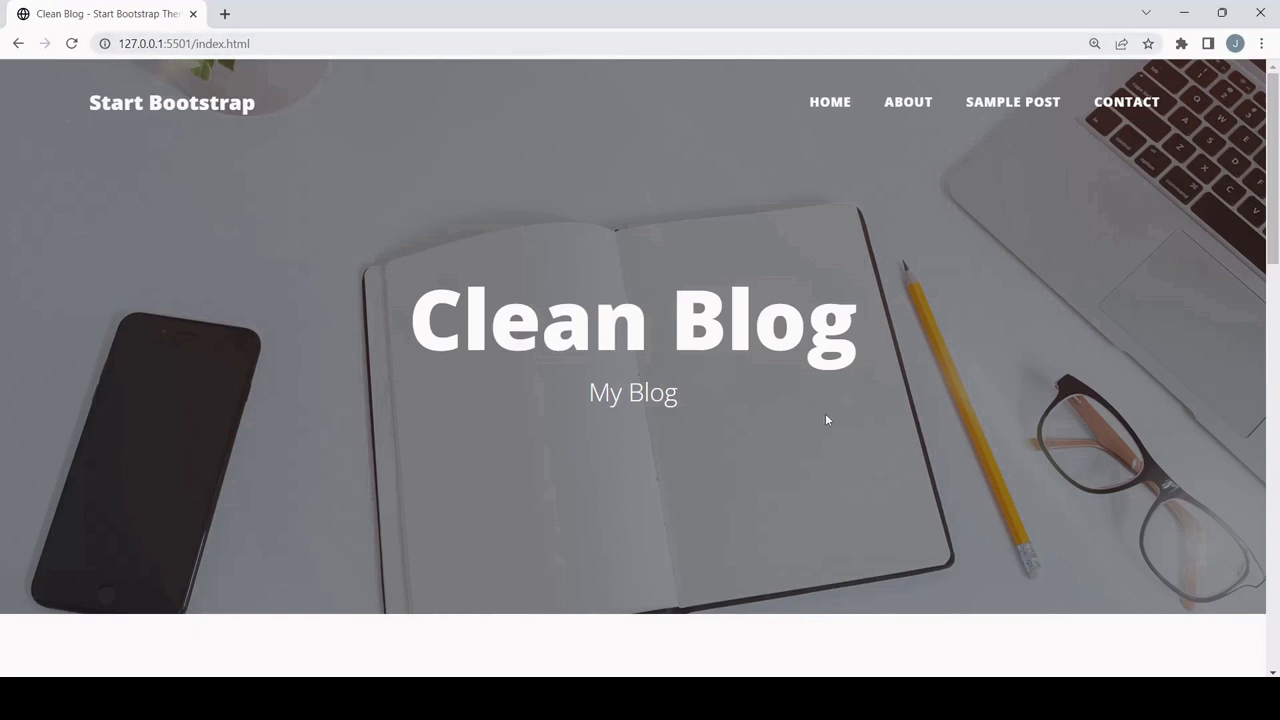
mouse_move(831, 419)
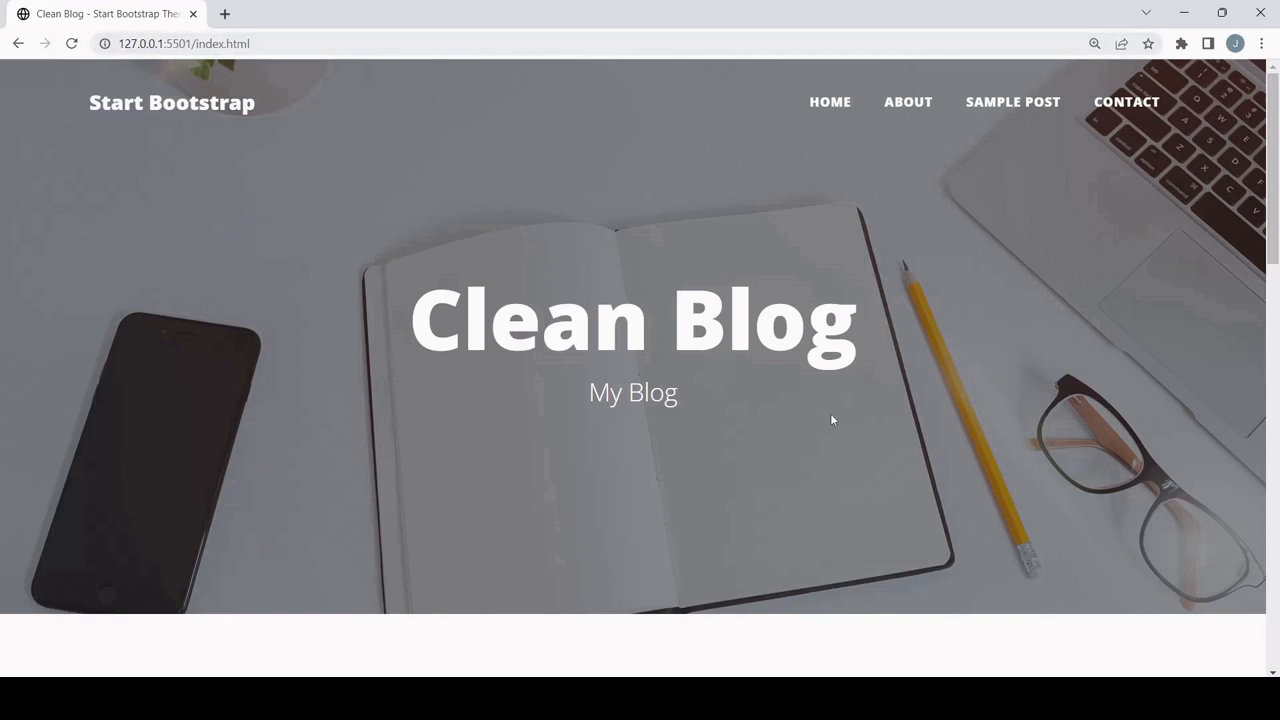
mouse_move(854, 420)
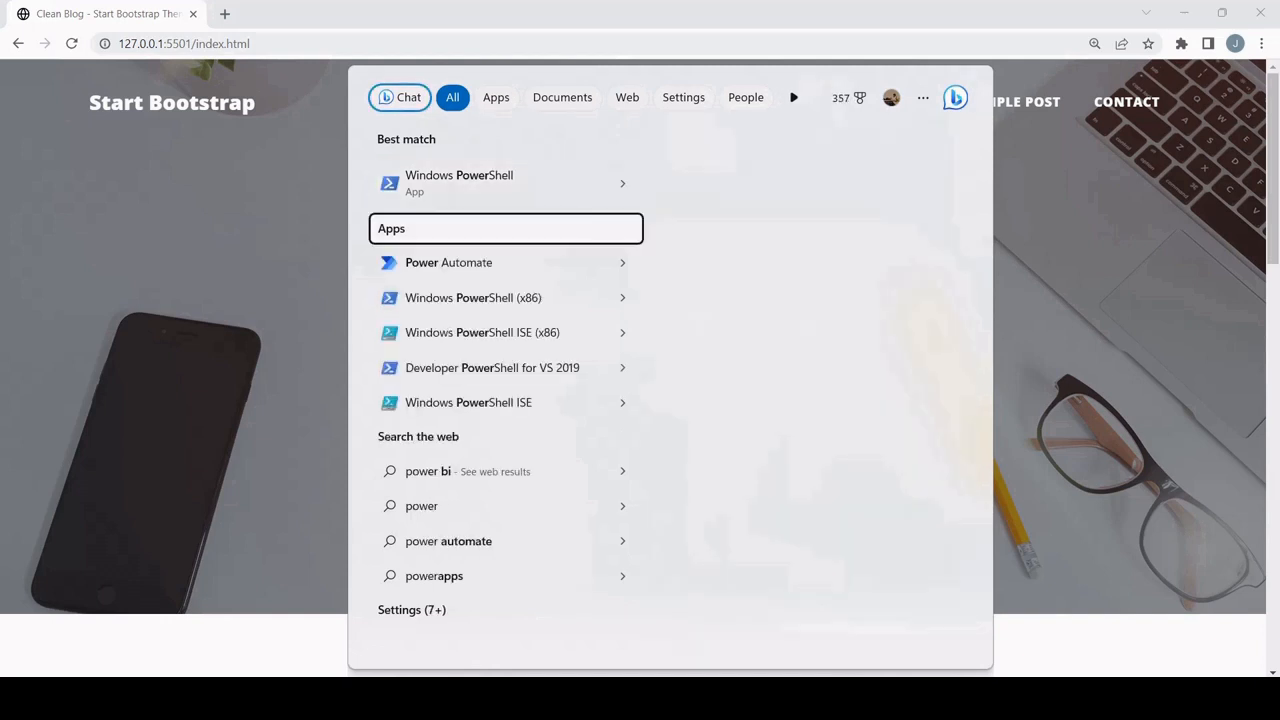
left_click(459, 183)
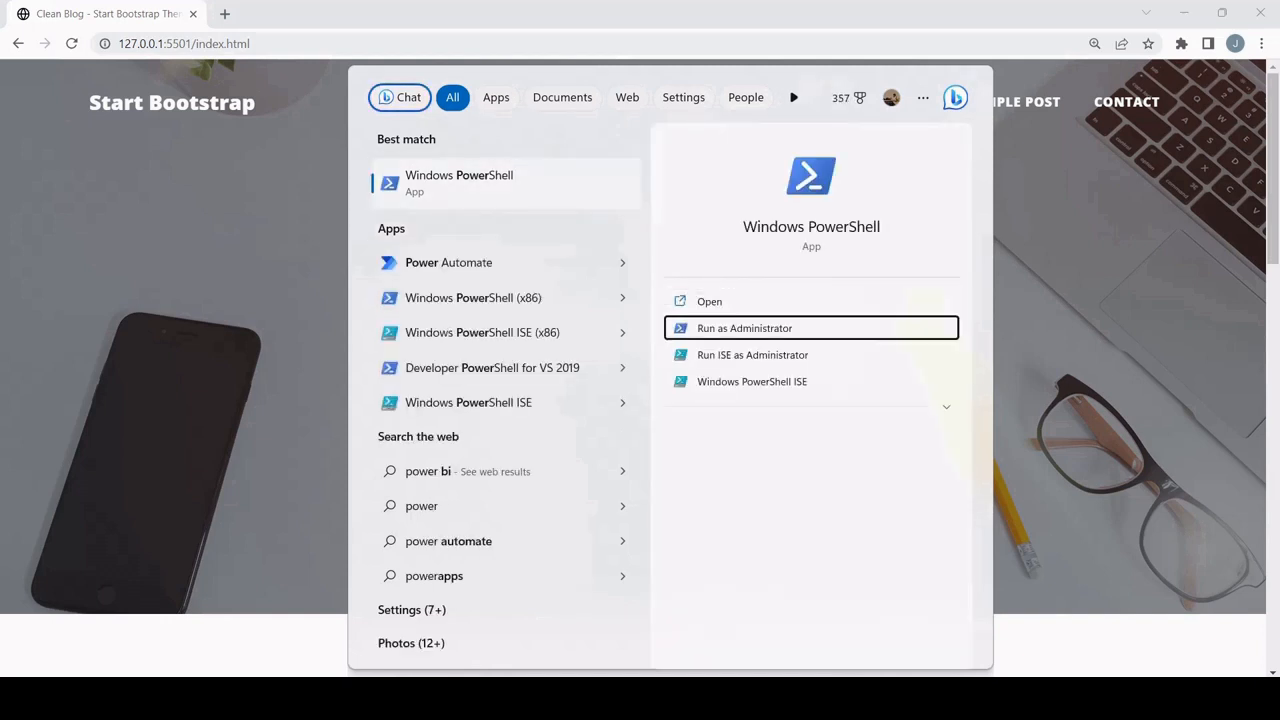
left_click(744, 328)
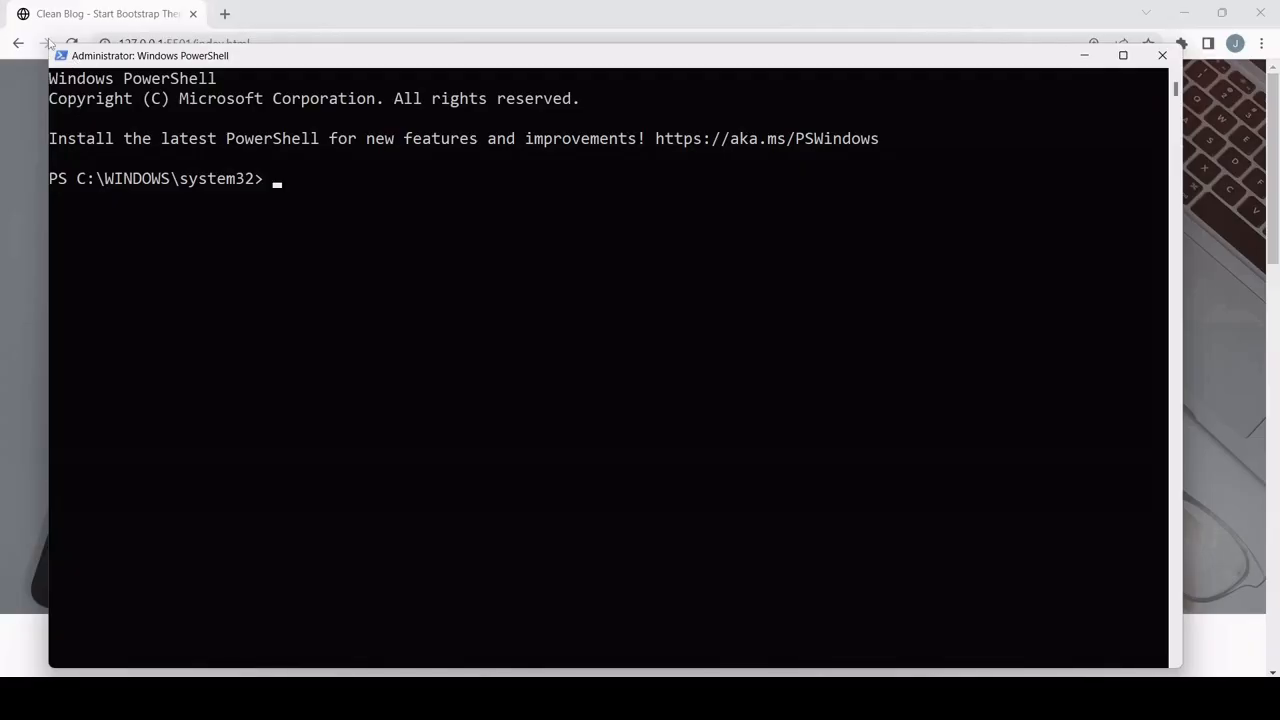
Step: Run ipconfig and select the WiFi IPv4 address 192.168.8.102
left_click_drag(150, 55, 322, 182)
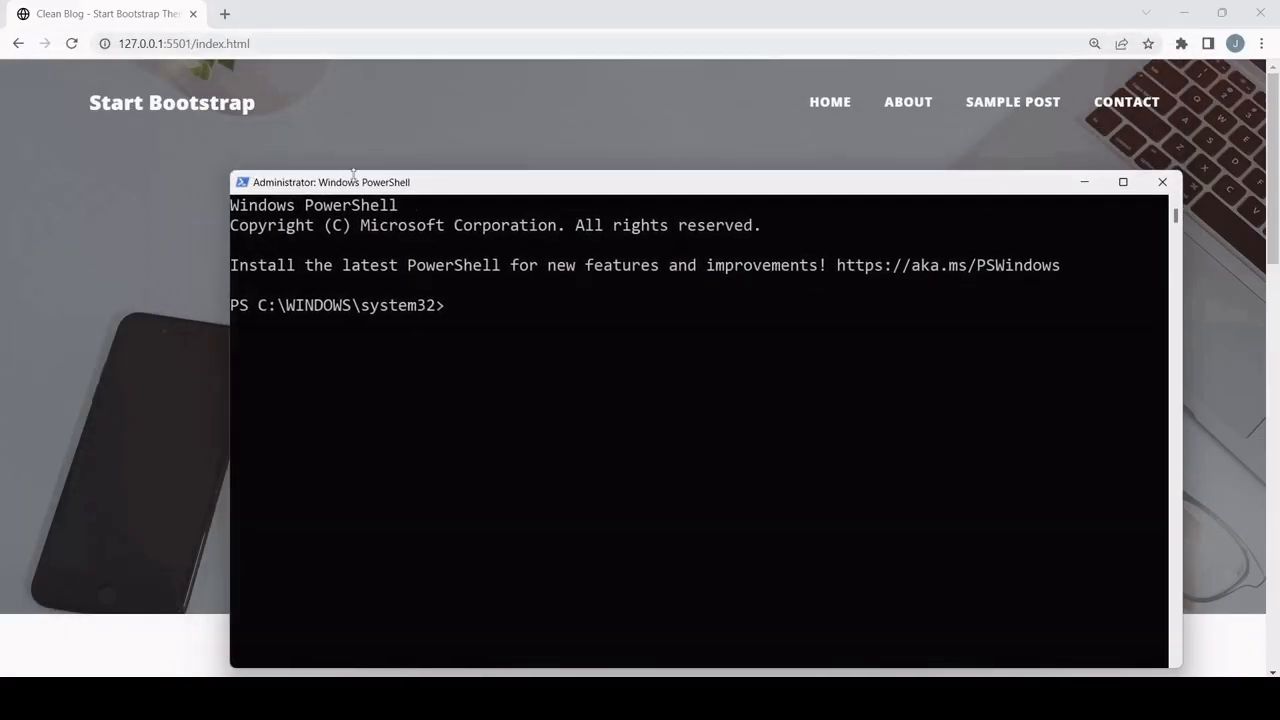
left_click_drag(350, 181, 415, 171)
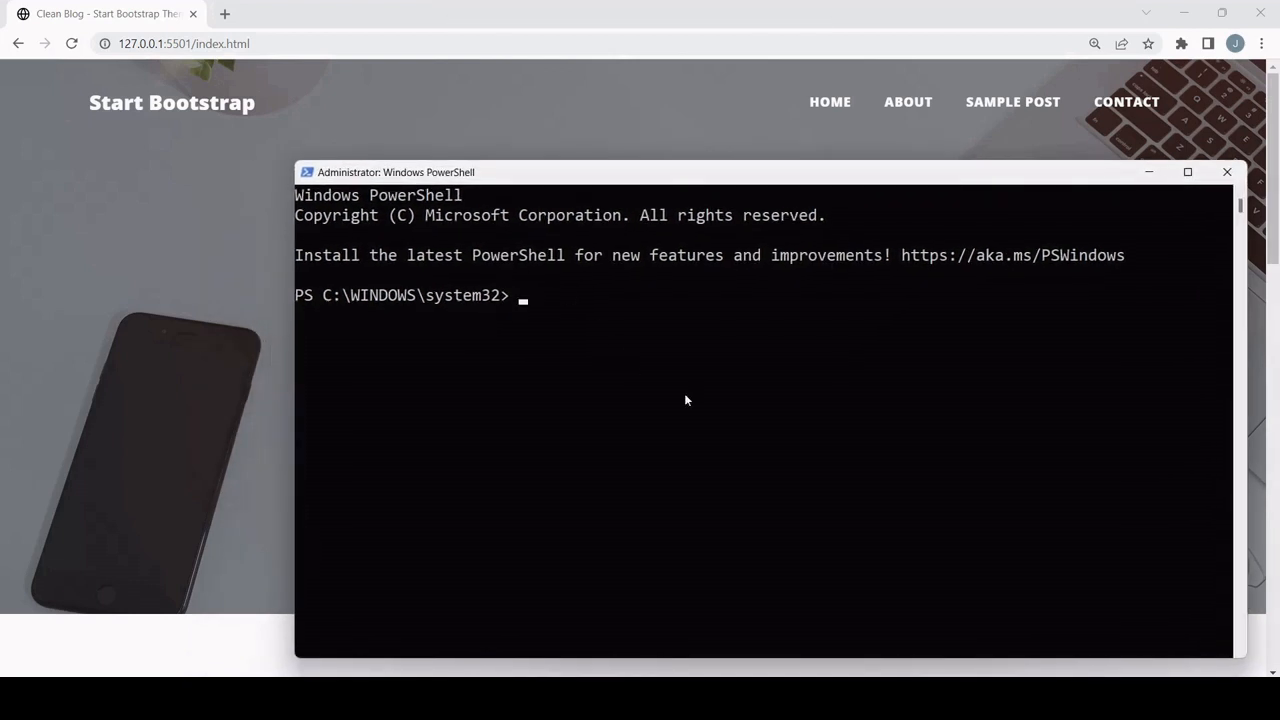
type("ipc")
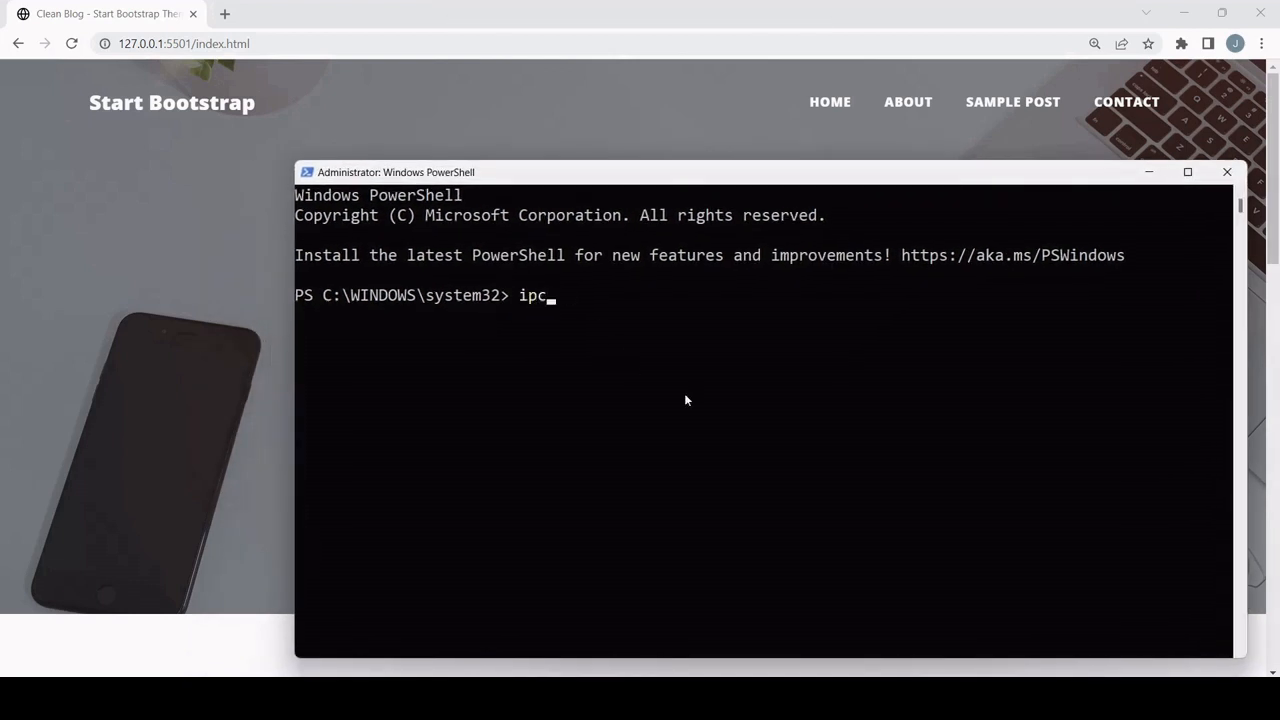
type("onfi")
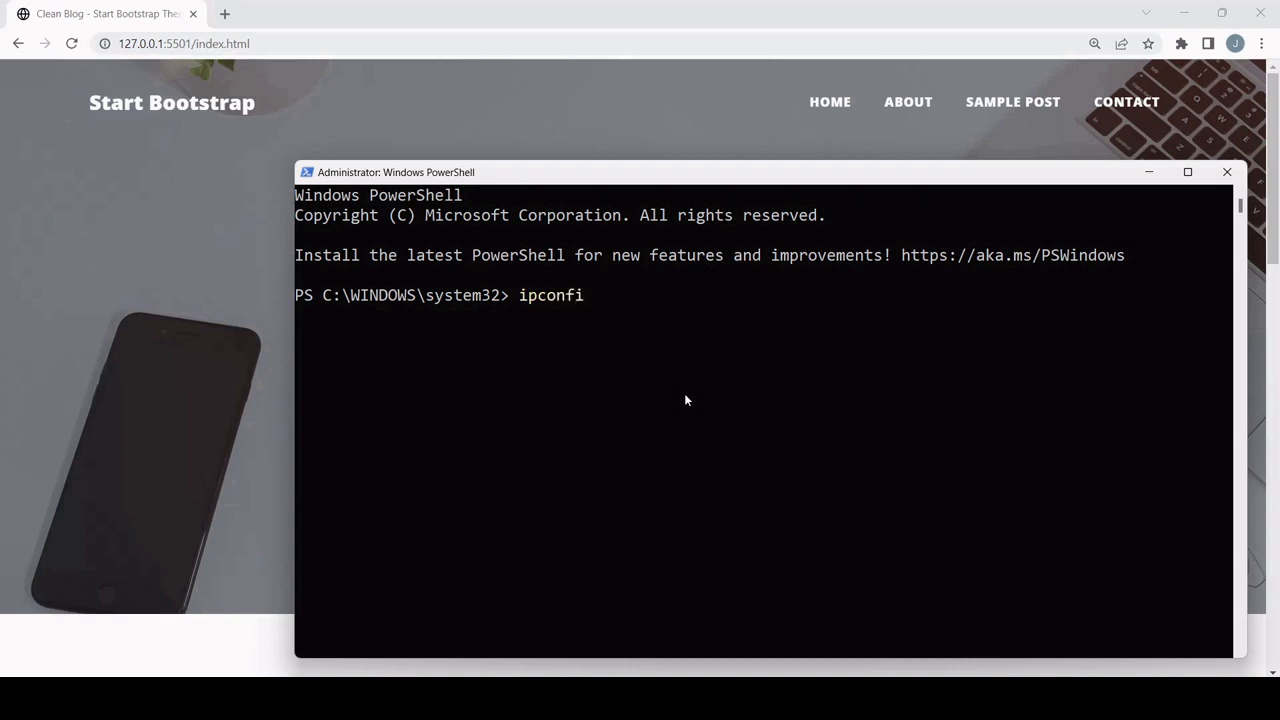
type("g")
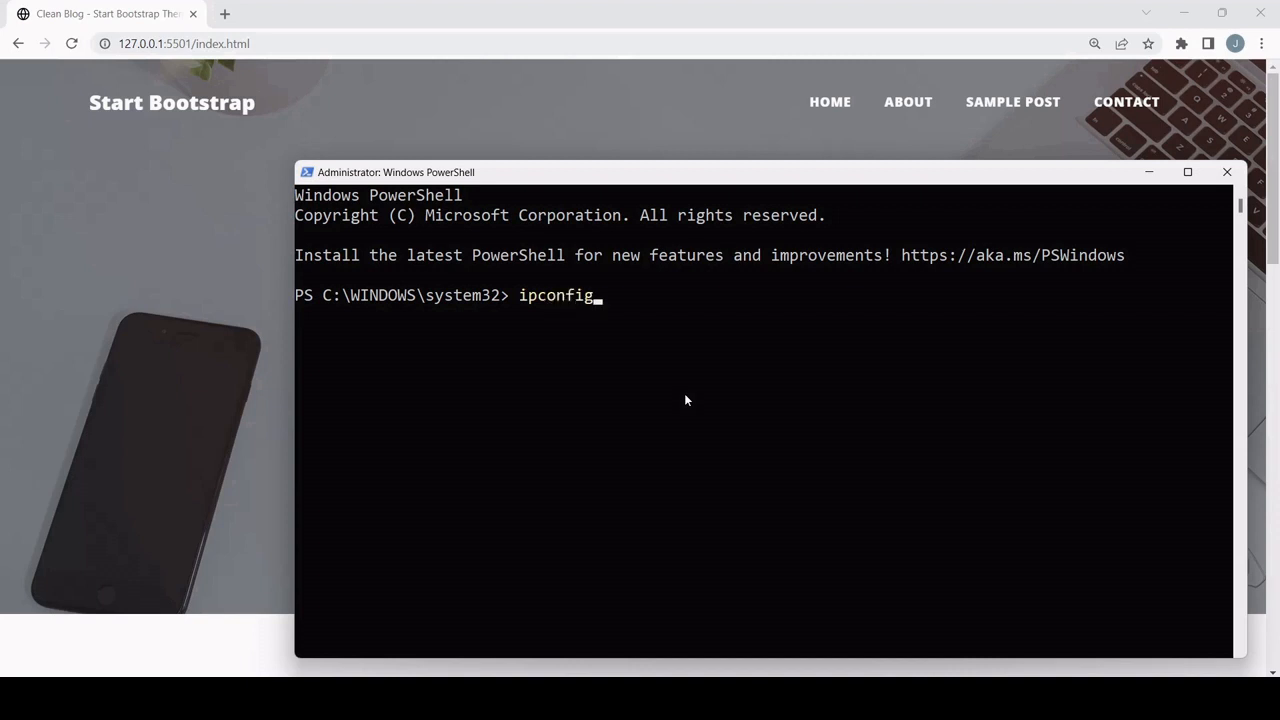
mouse_move(660, 329)
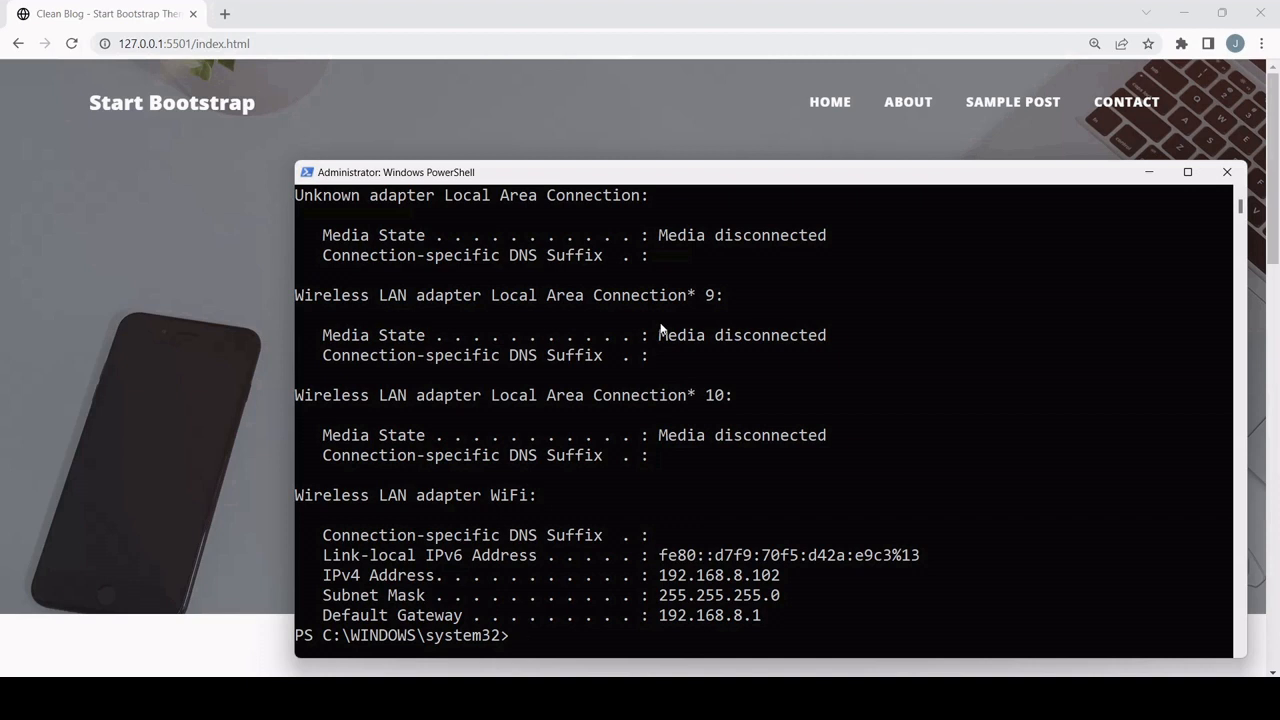
mouse_move(991, 598)
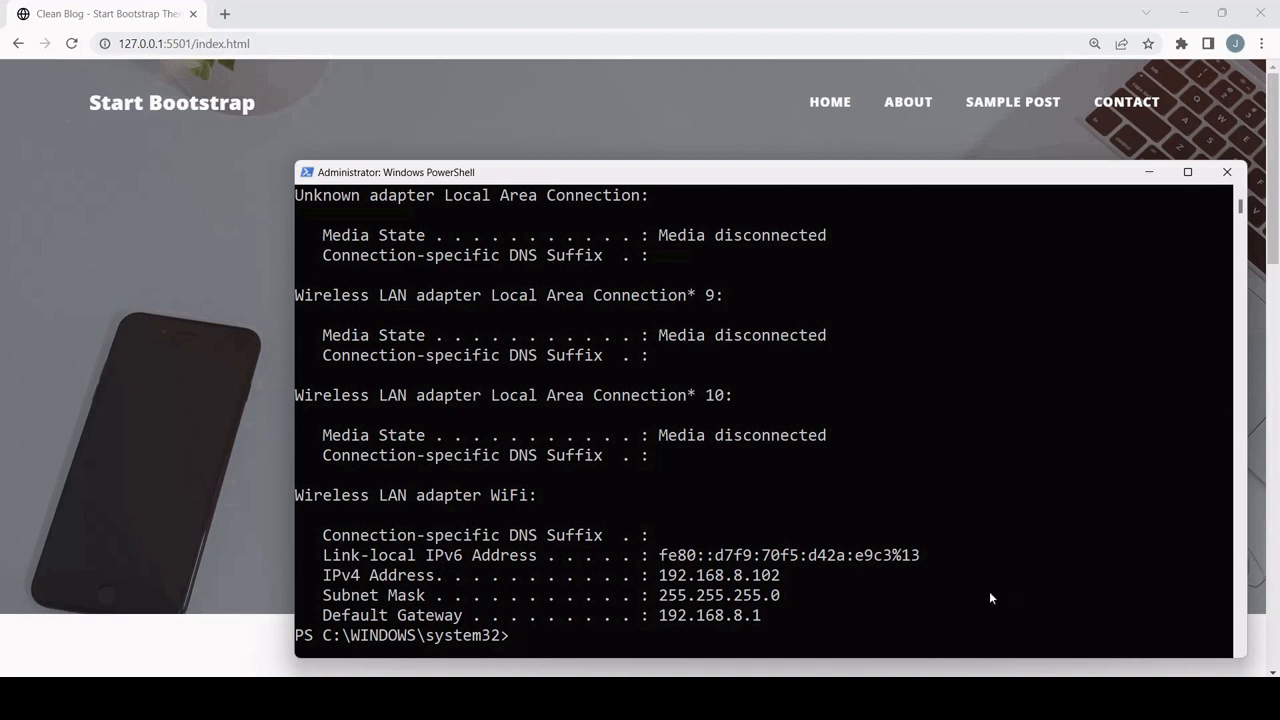
left_click_drag(695, 575, 788, 575)
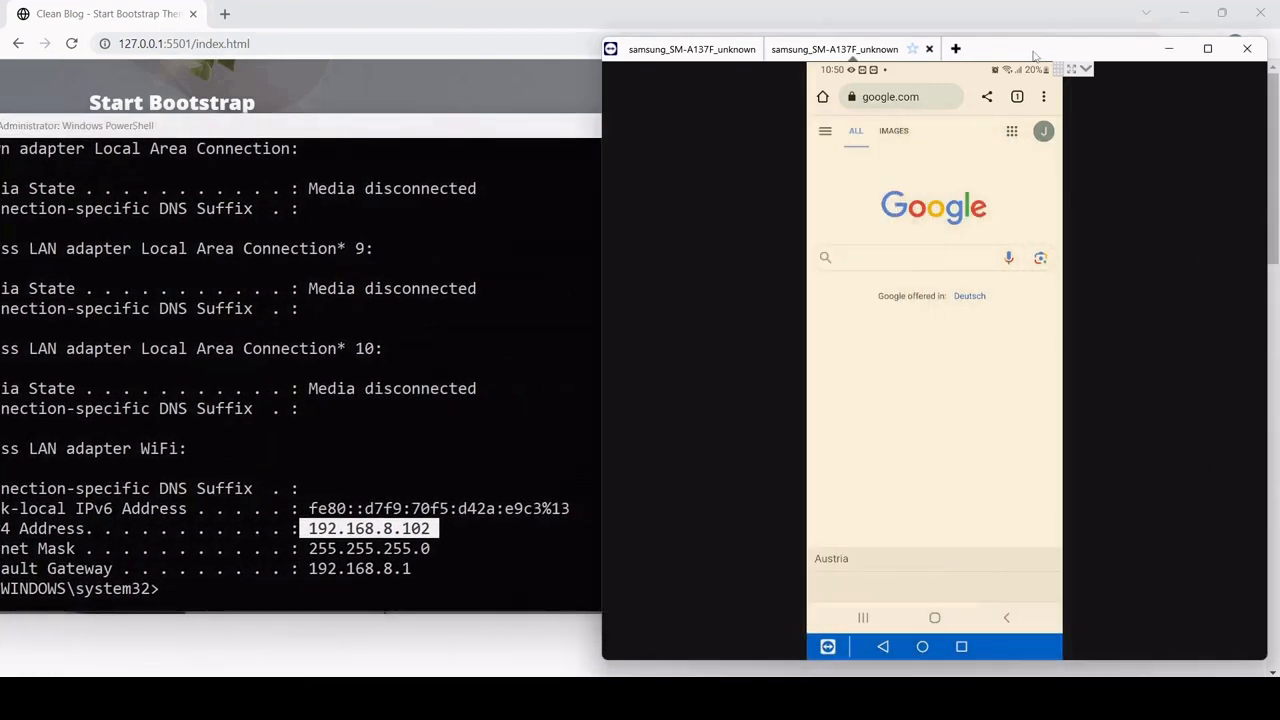
Step: Load 192.168.8.102:5501 in the phone's Chrome and scroll through the blog posts
left_click(890, 96)
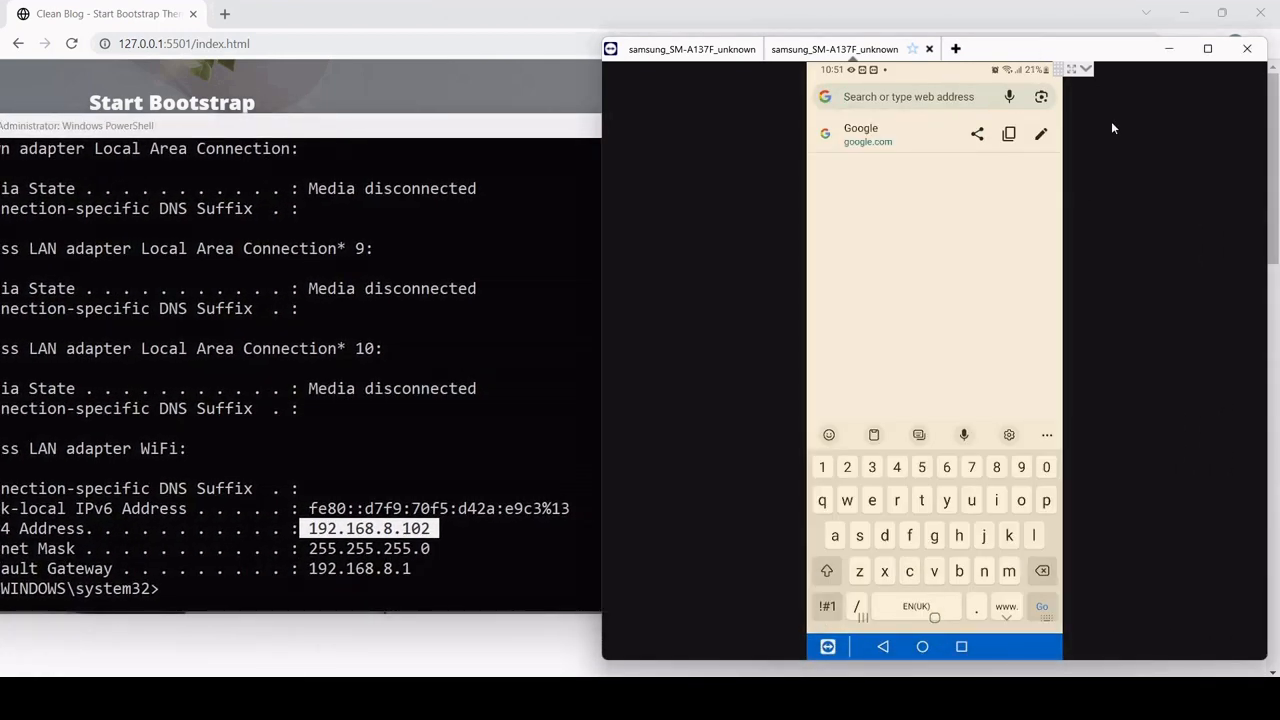
type("192.168.")
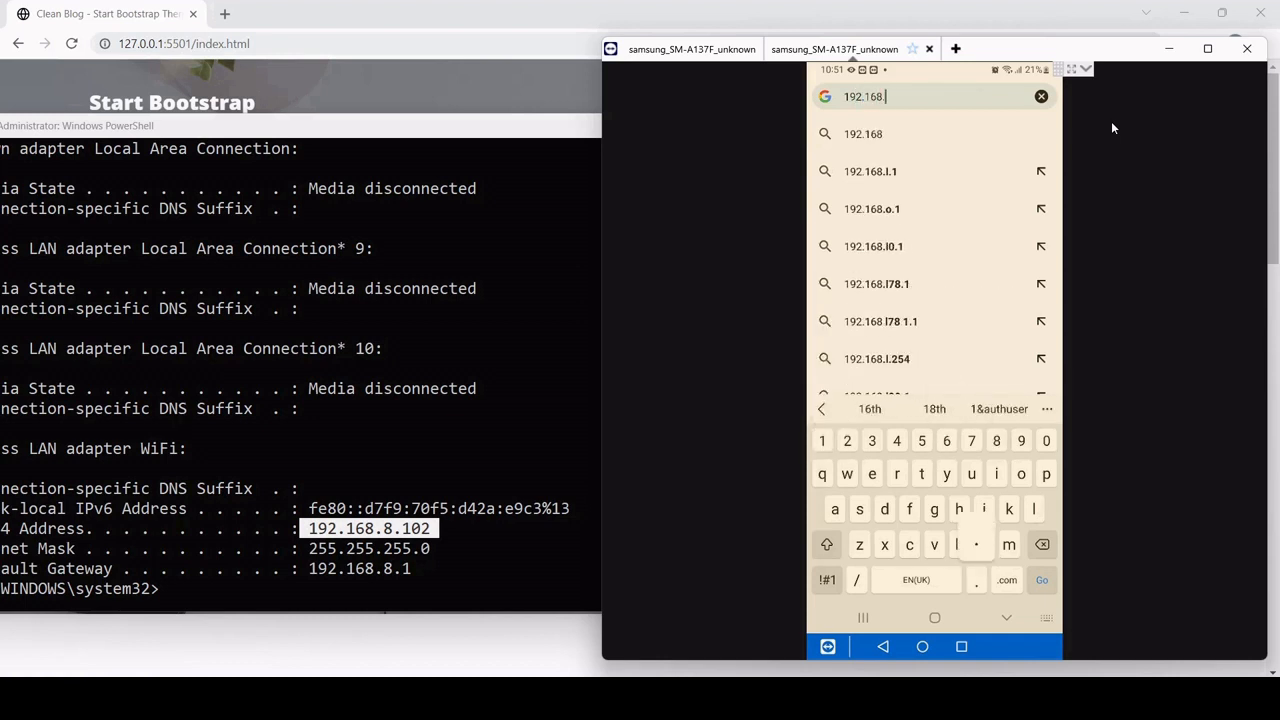
type("8.102:5501")
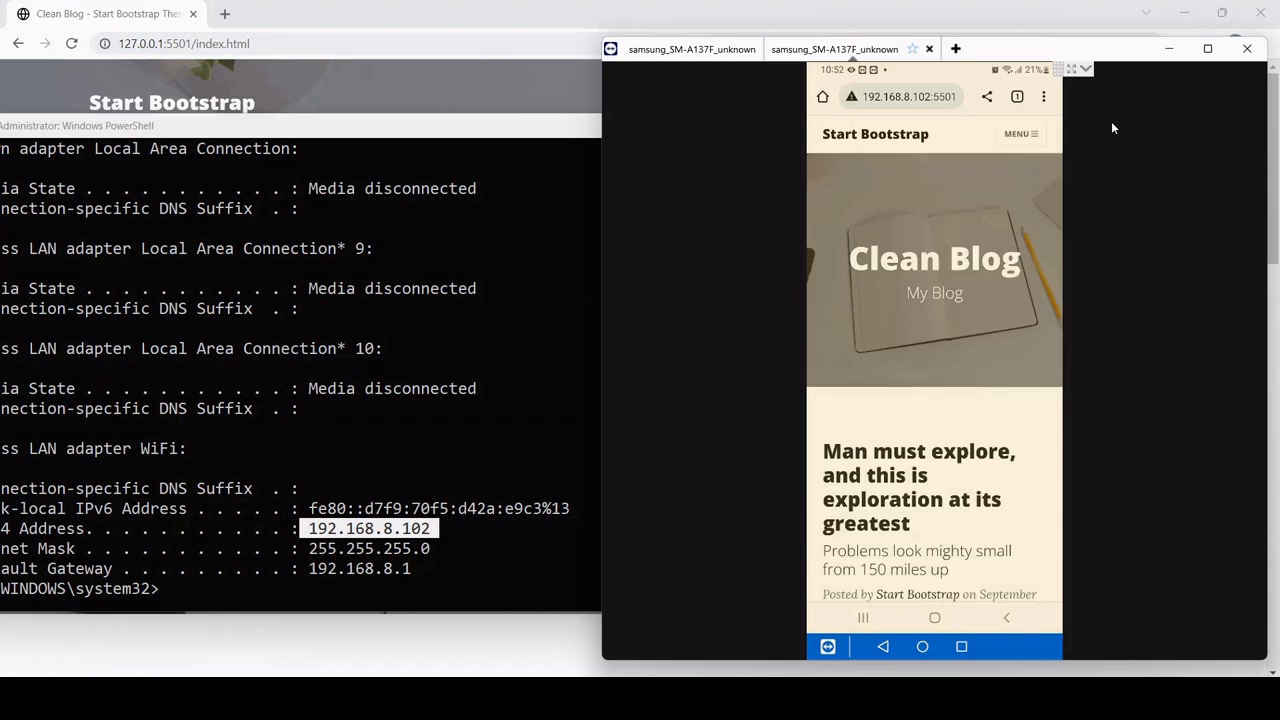
scroll("down", 3)
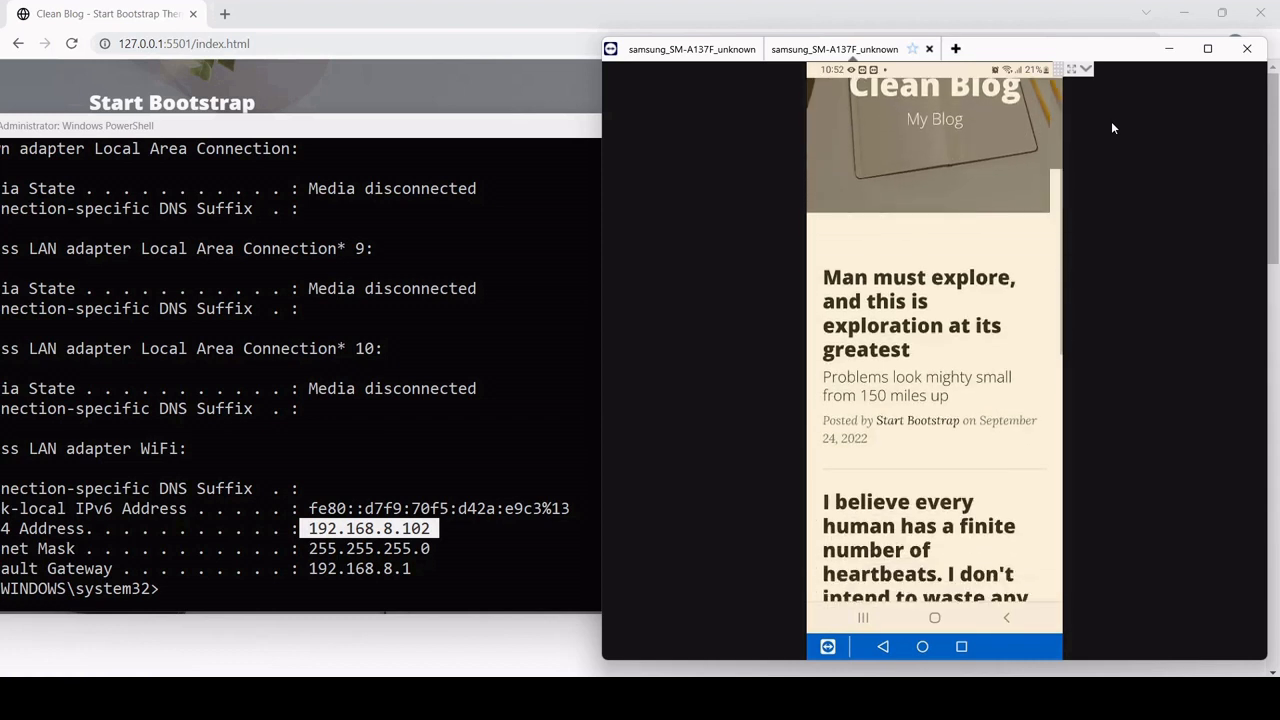
scroll("down", 3)
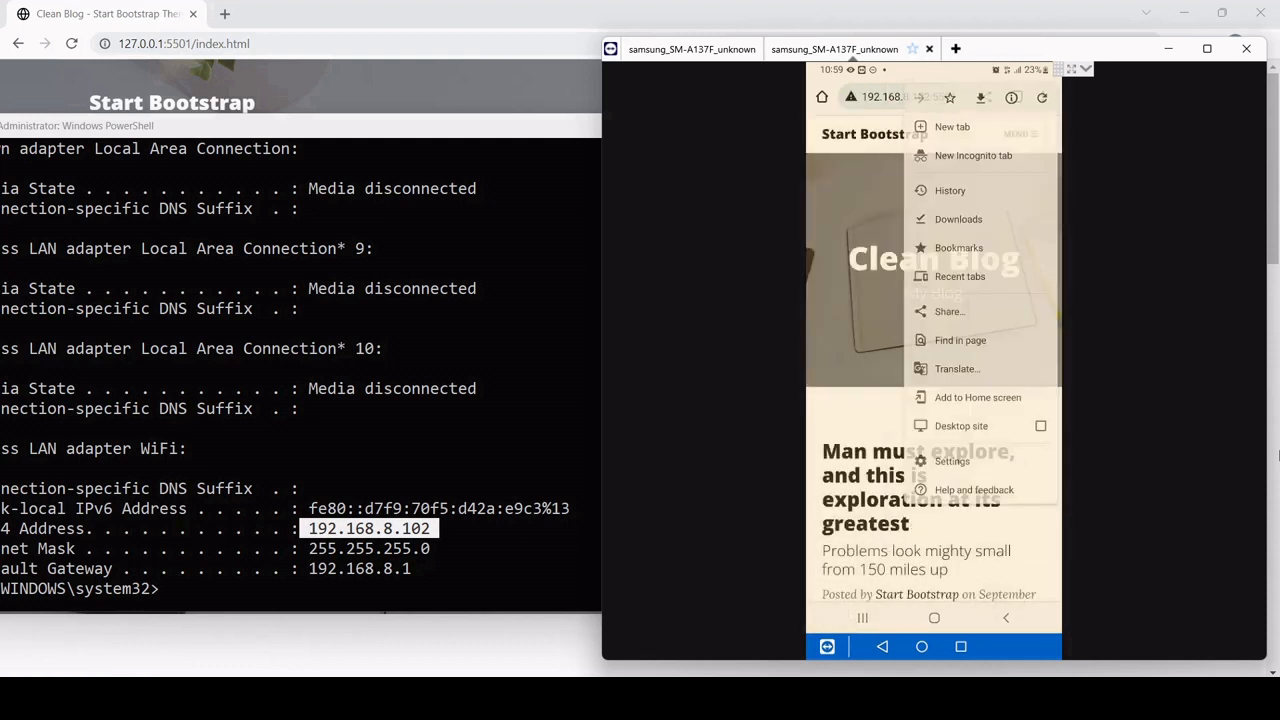
left_click(905, 96)
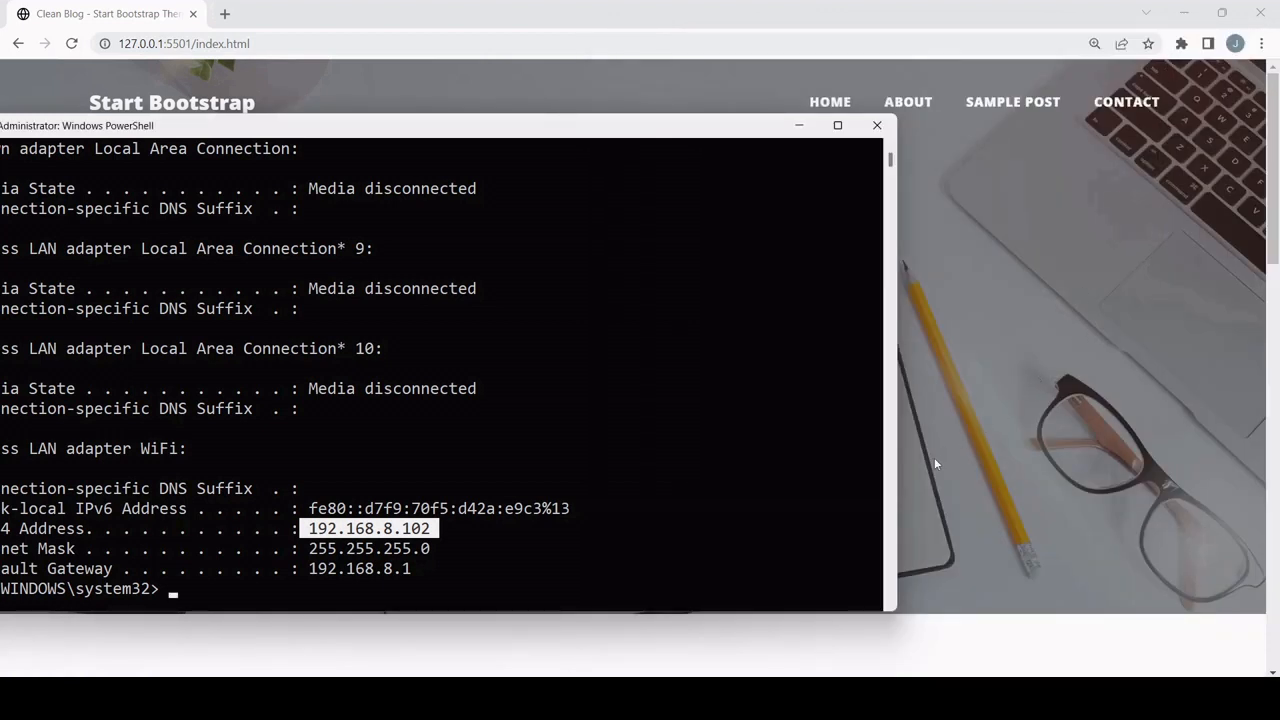
mouse_move(950, 430)
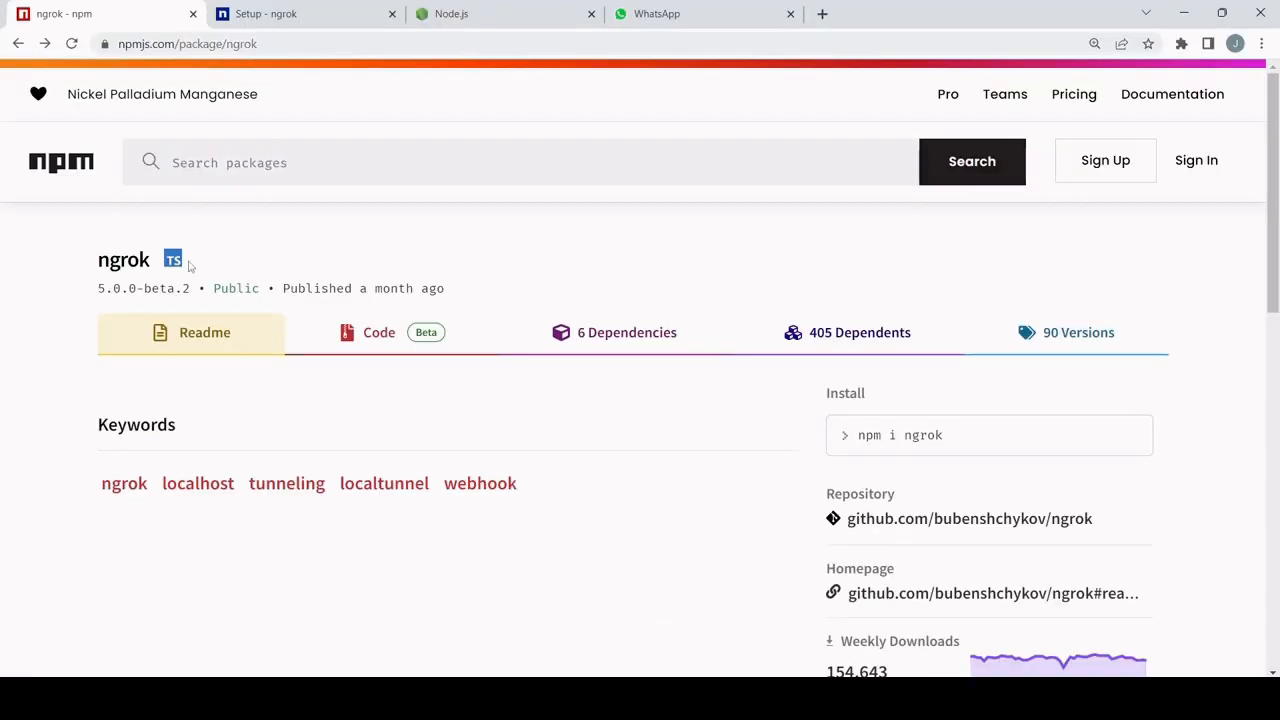
mouse_move(722, 528)
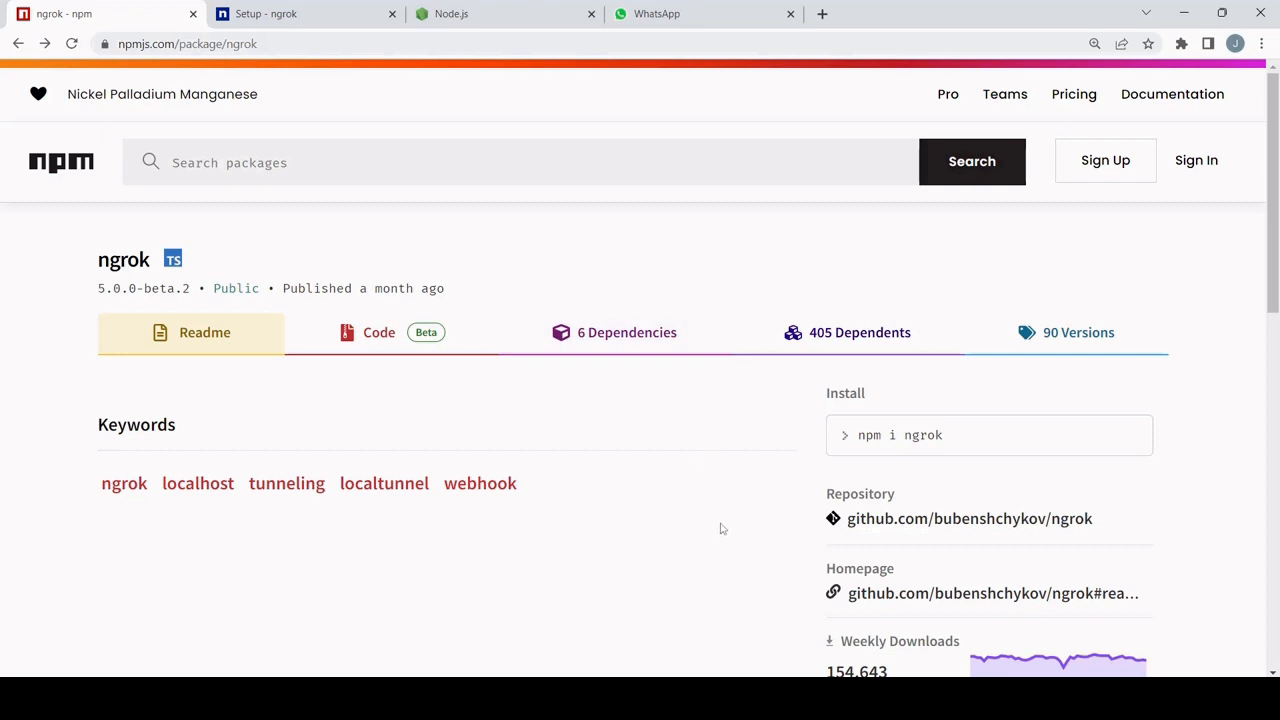
mouse_move(1176, 602)
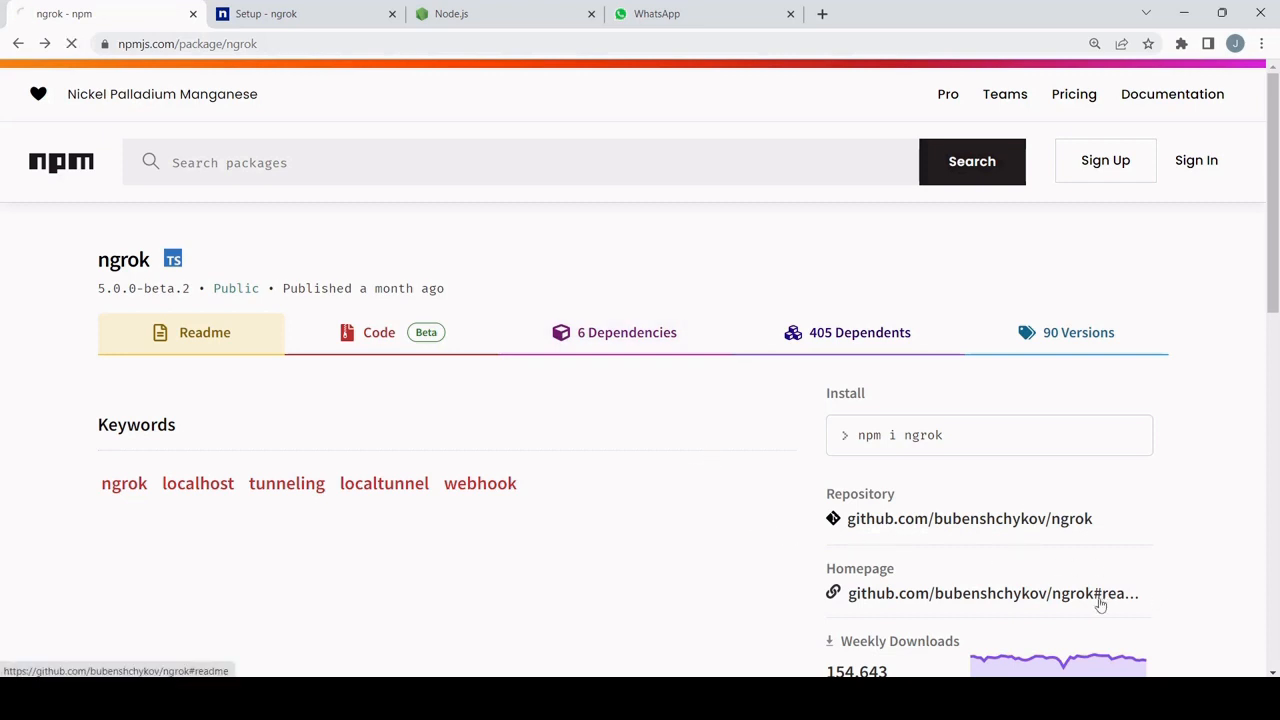
Step: Open ngrok's GitHub readme from npm and scroll to the 'npm install ngrok -g' section
left_click(992, 593)
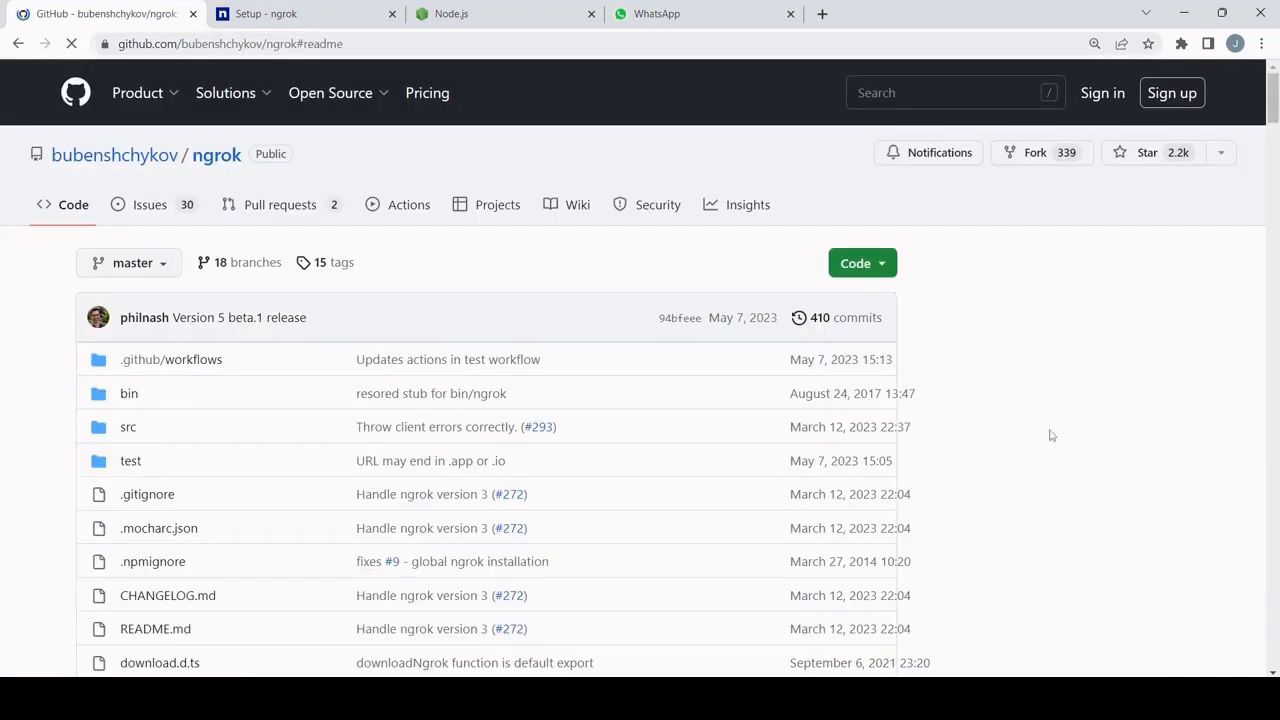
scroll("down", 3)
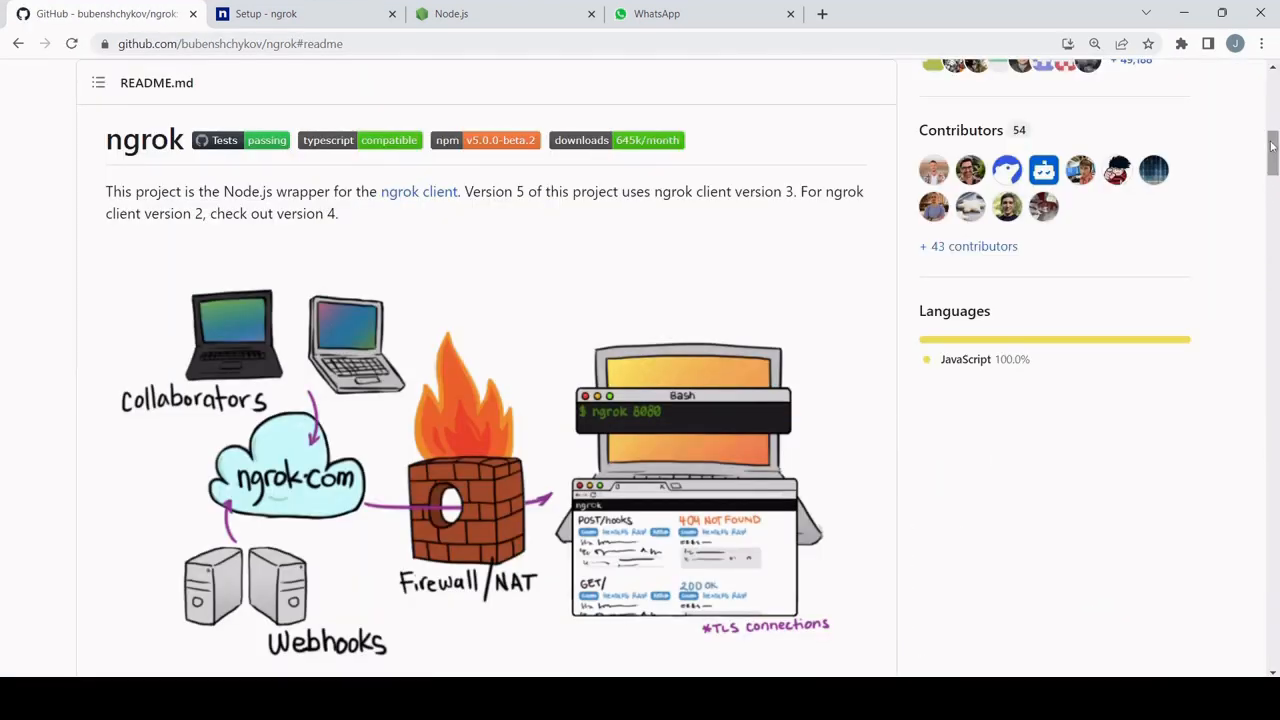
scroll("down", 3)
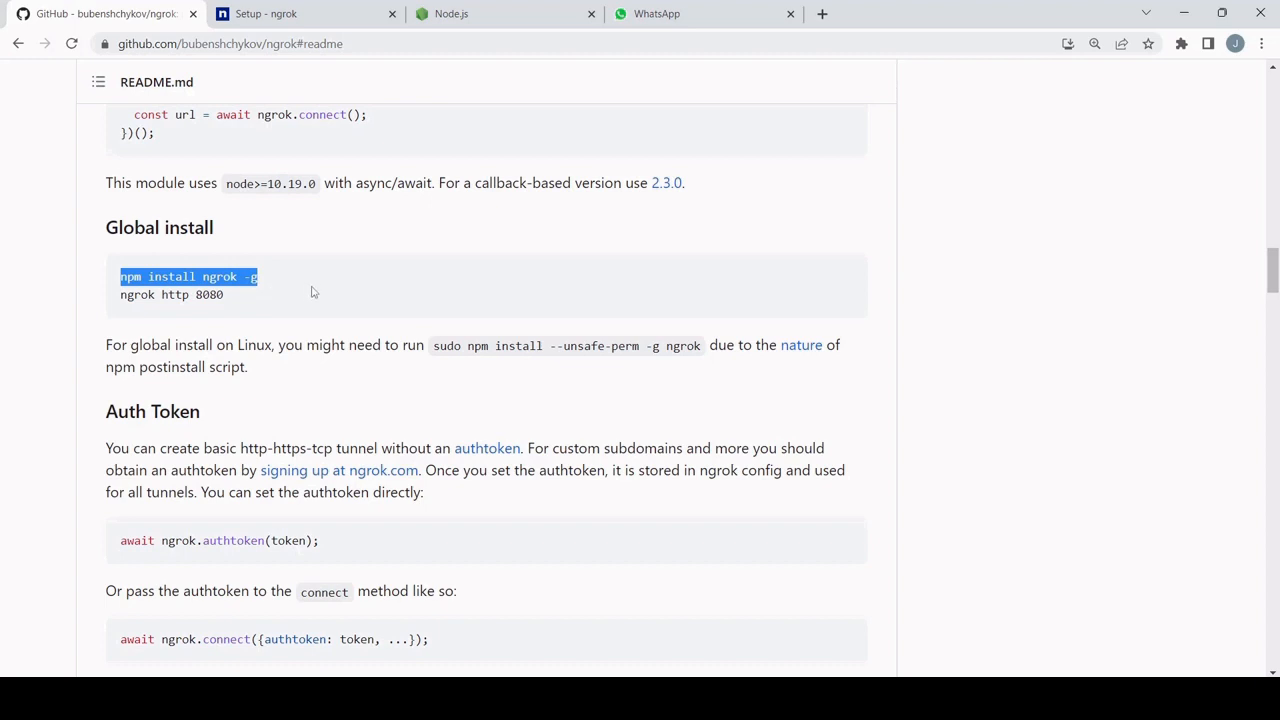
mouse_move(337, 285)
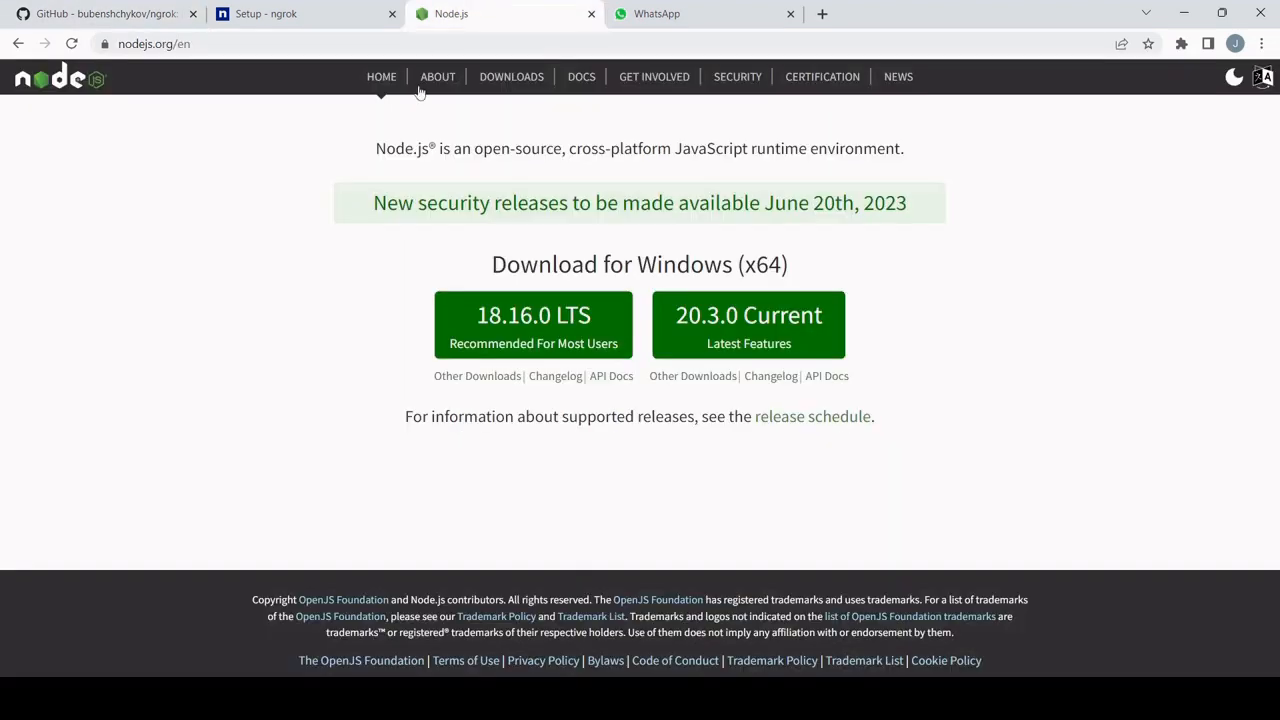
mouse_move(1018, 269)
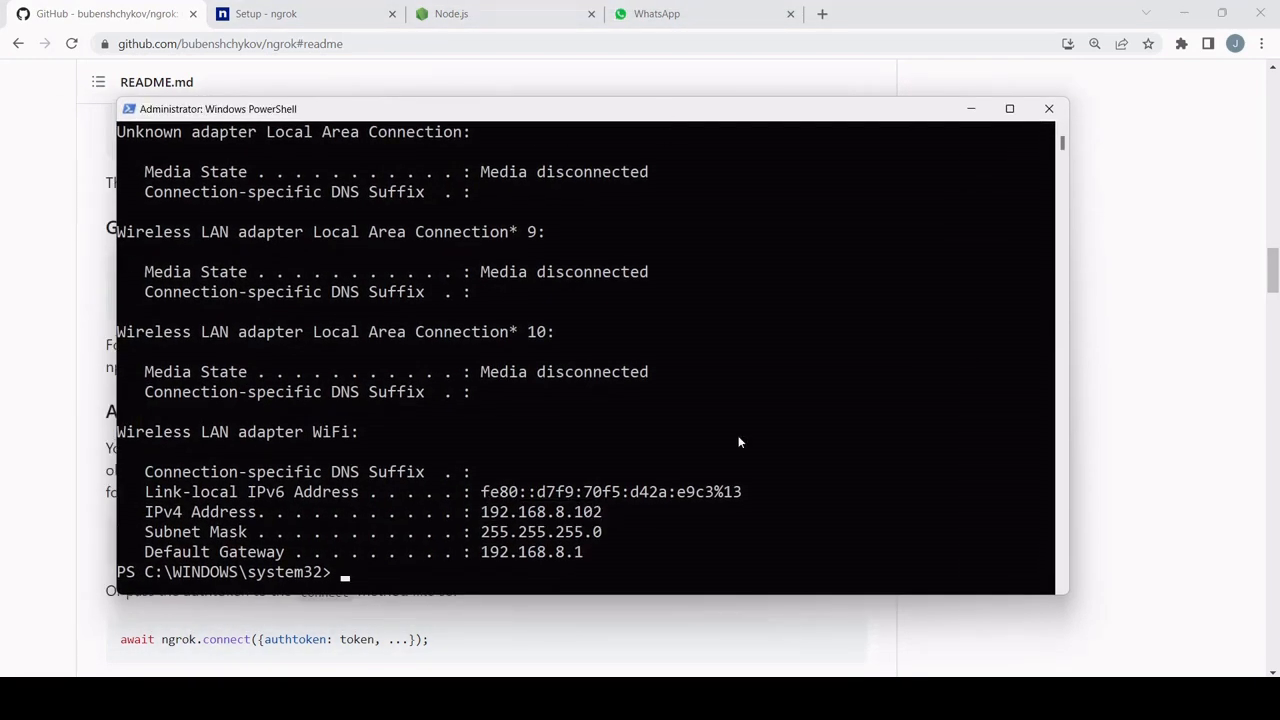
Step: Verify Node v19.4.0 with 'node -v', then run 'npm install ngrok -g'
type("node -")
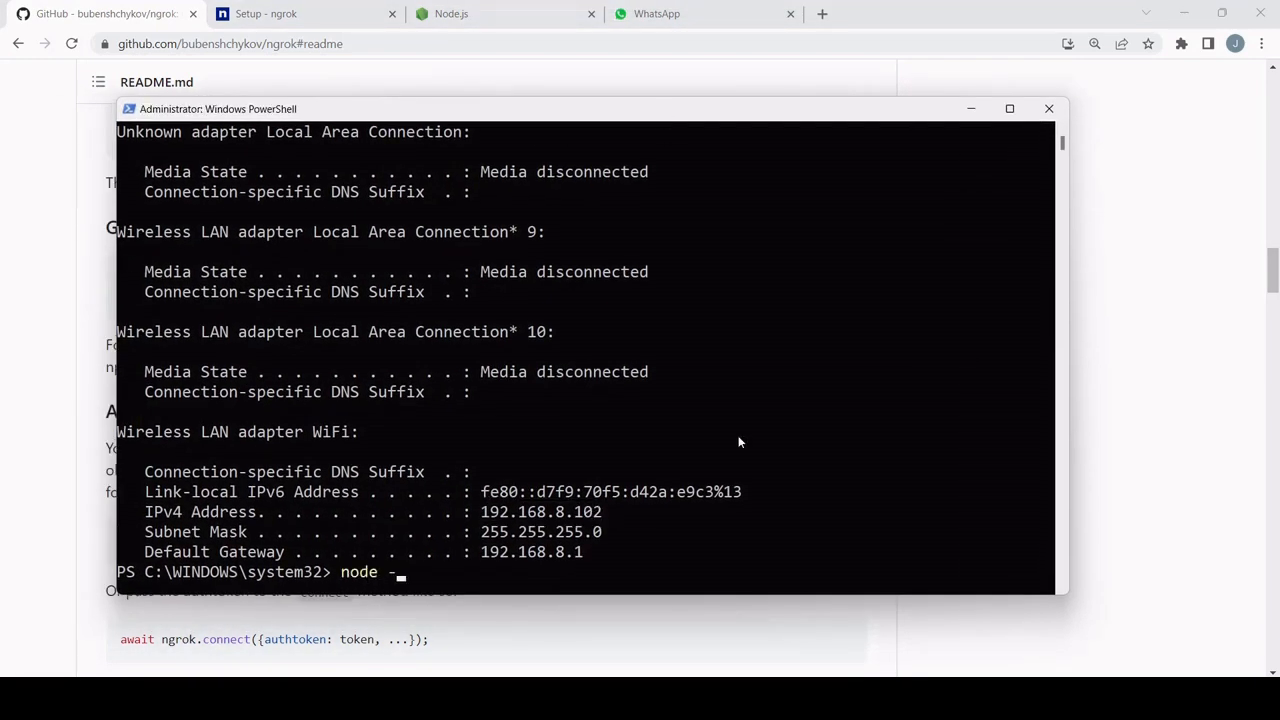
type("v")
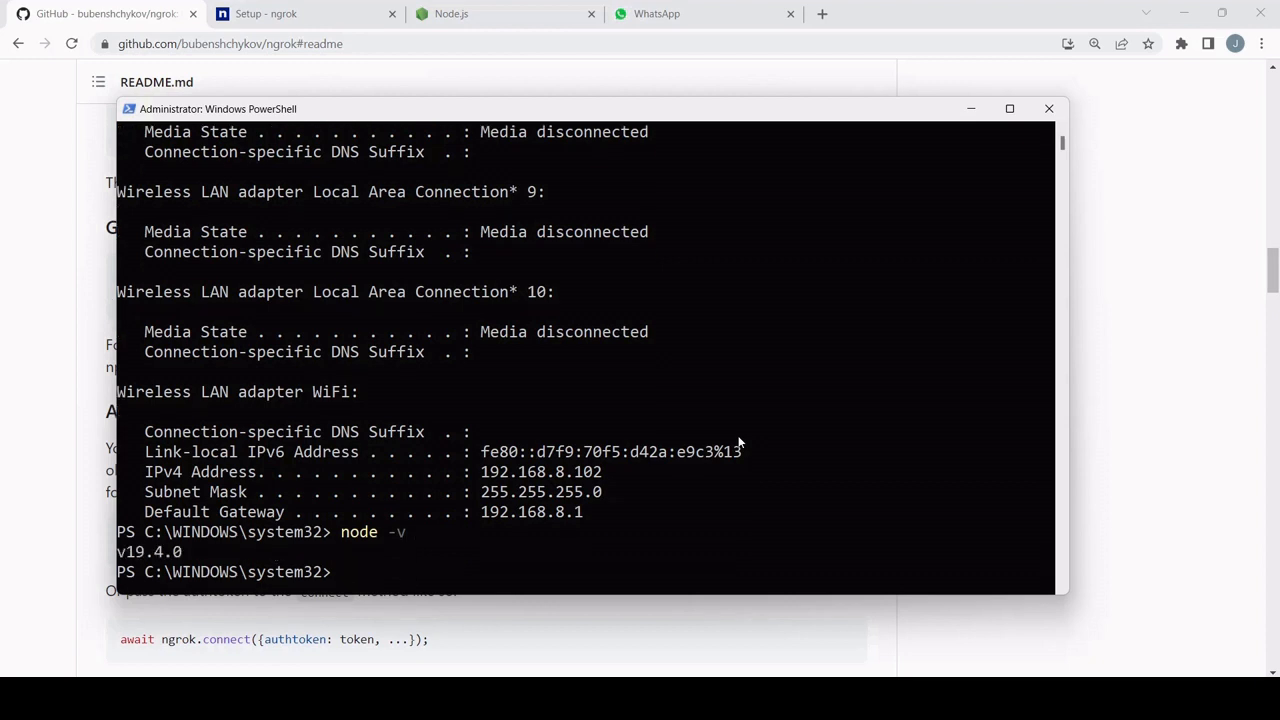
type("npm inst")
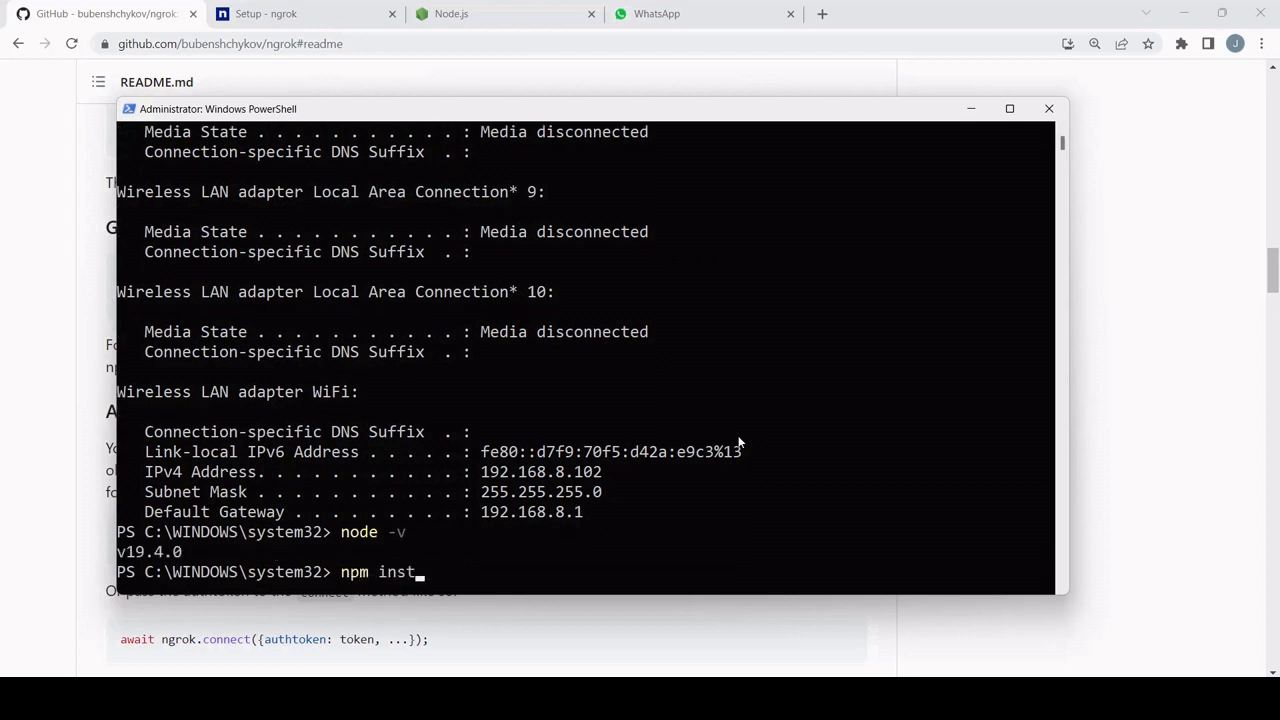
type("all")
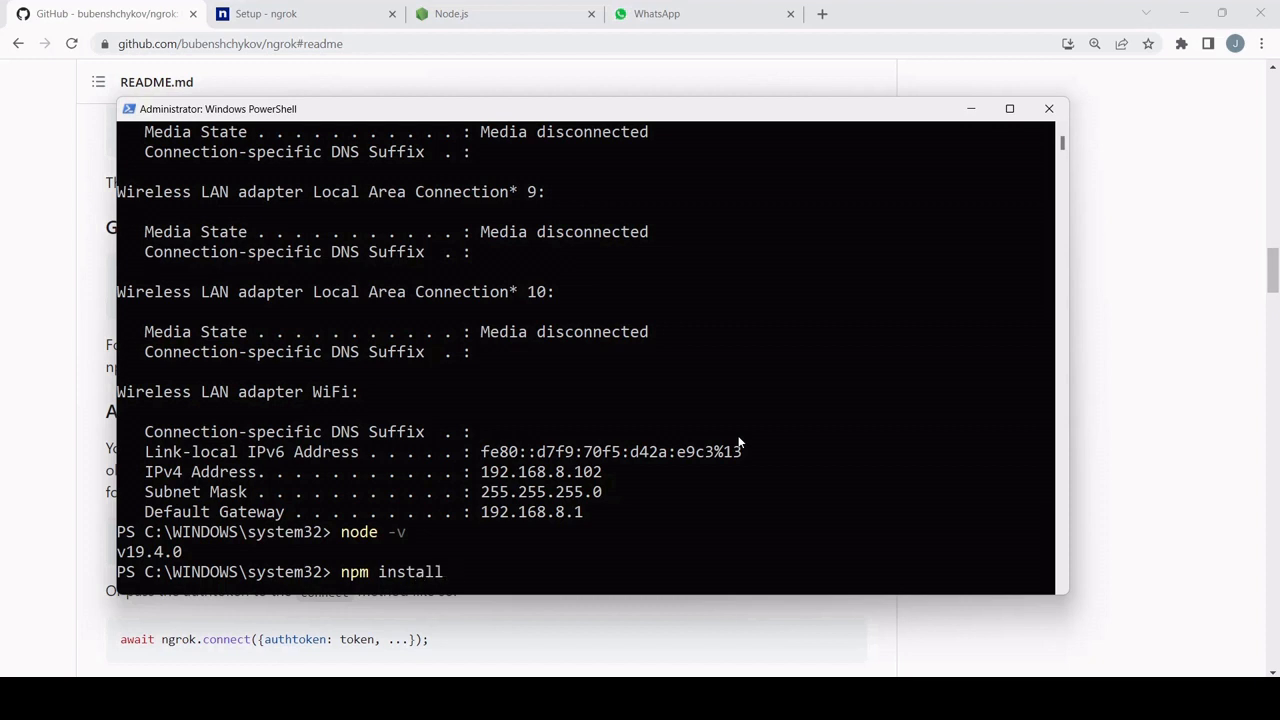
type("ngrok -g")
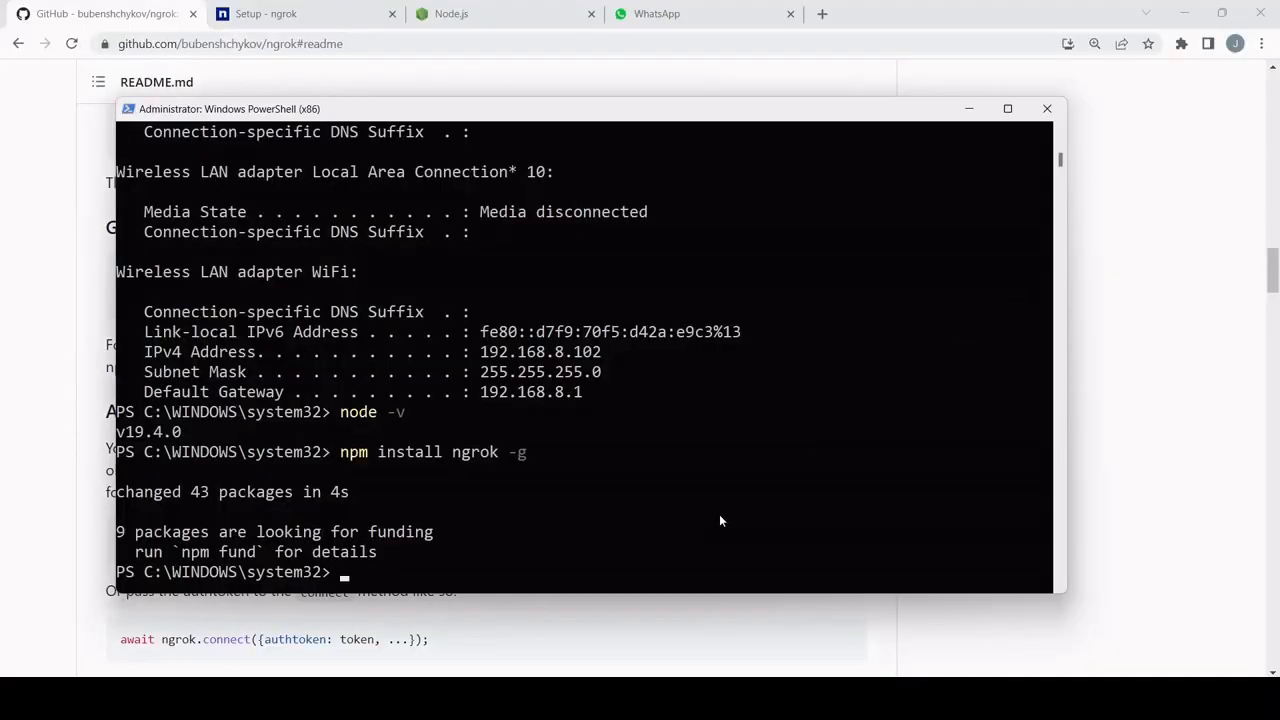
Step: Run 'ngrok http 5501' to tunnel the local site on port 5501
type("ngrok")
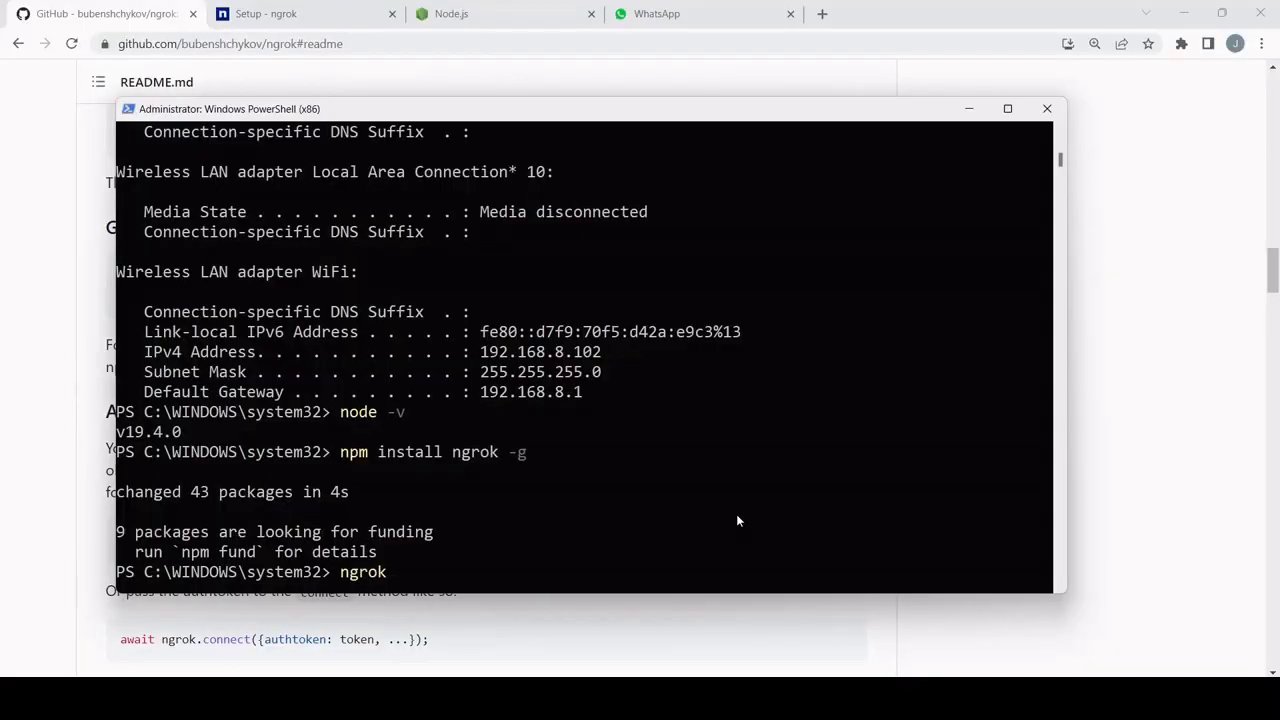
type("http 5501")
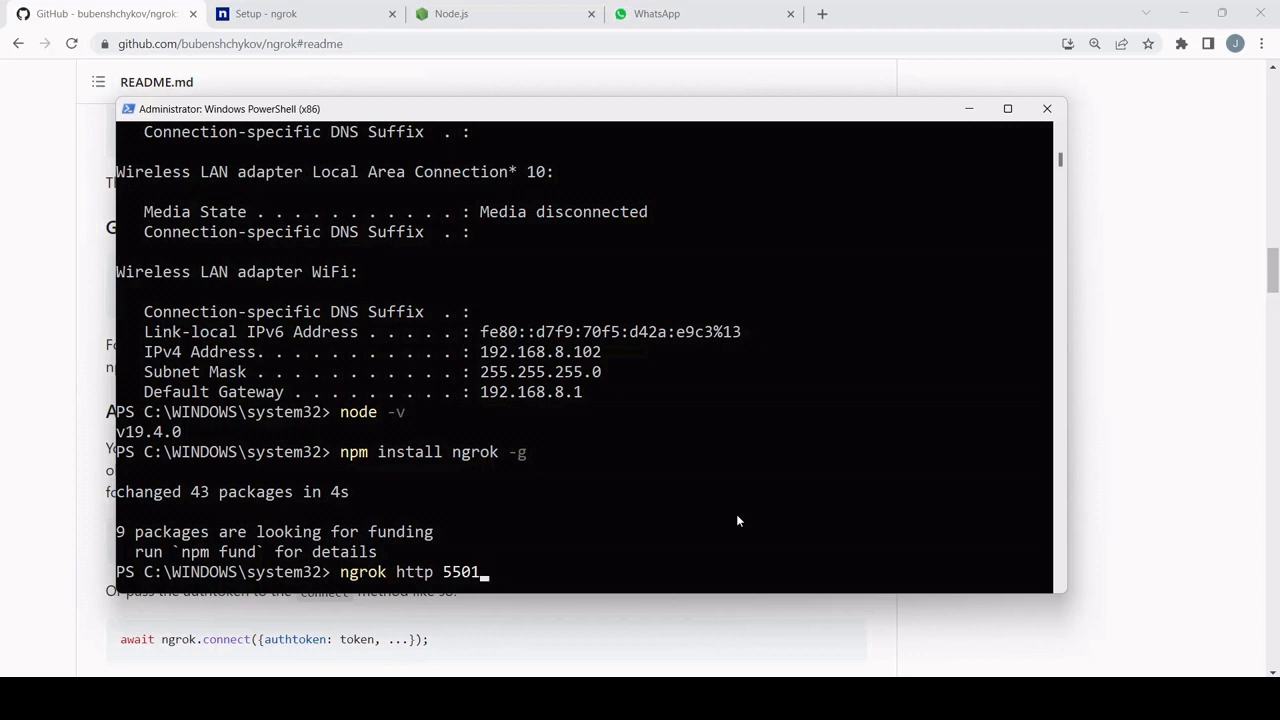
key("enter")
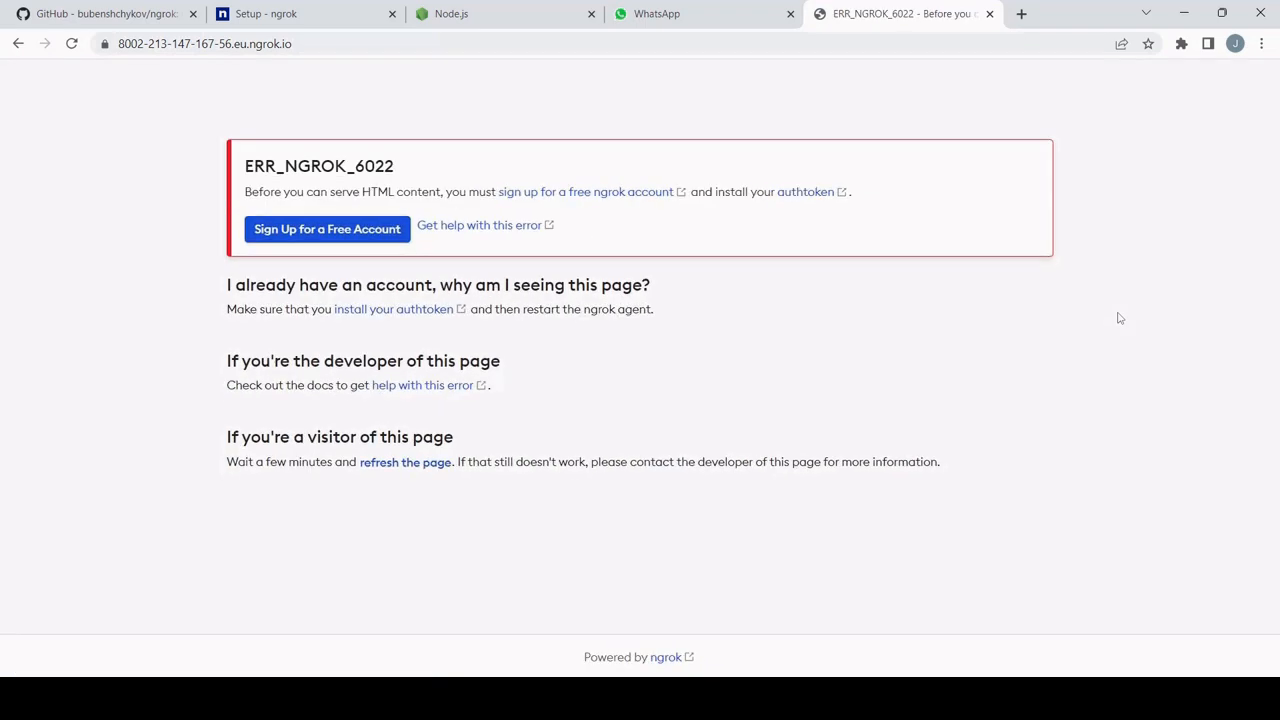
mouse_move(600, 220)
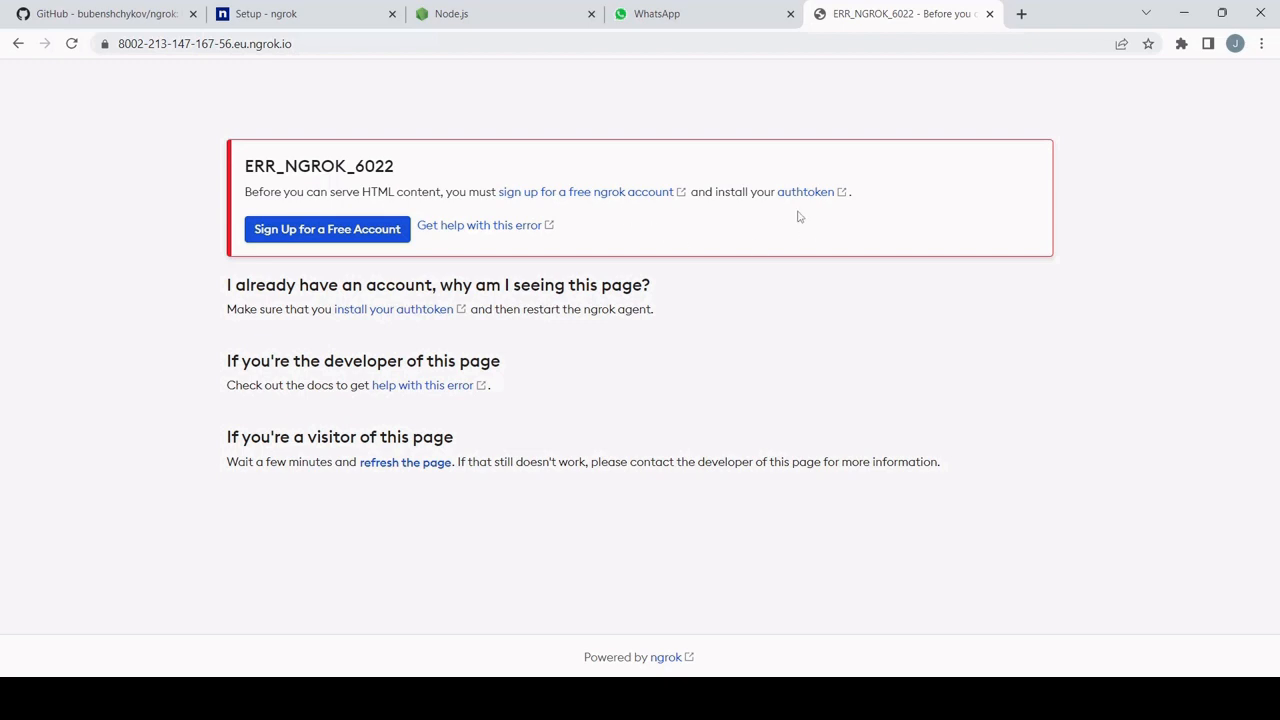
Step: Open the Your Authtoken page from the ngrok Setup tab
left_click(265, 13)
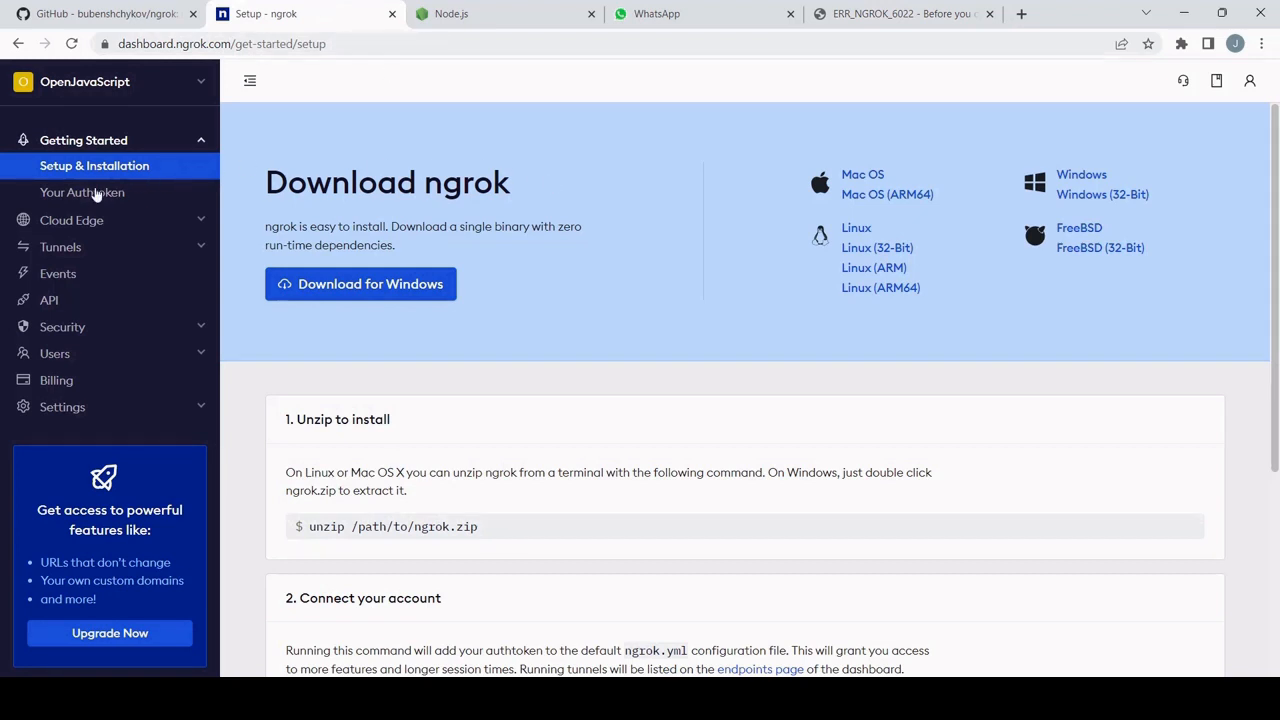
left_click(82, 192)
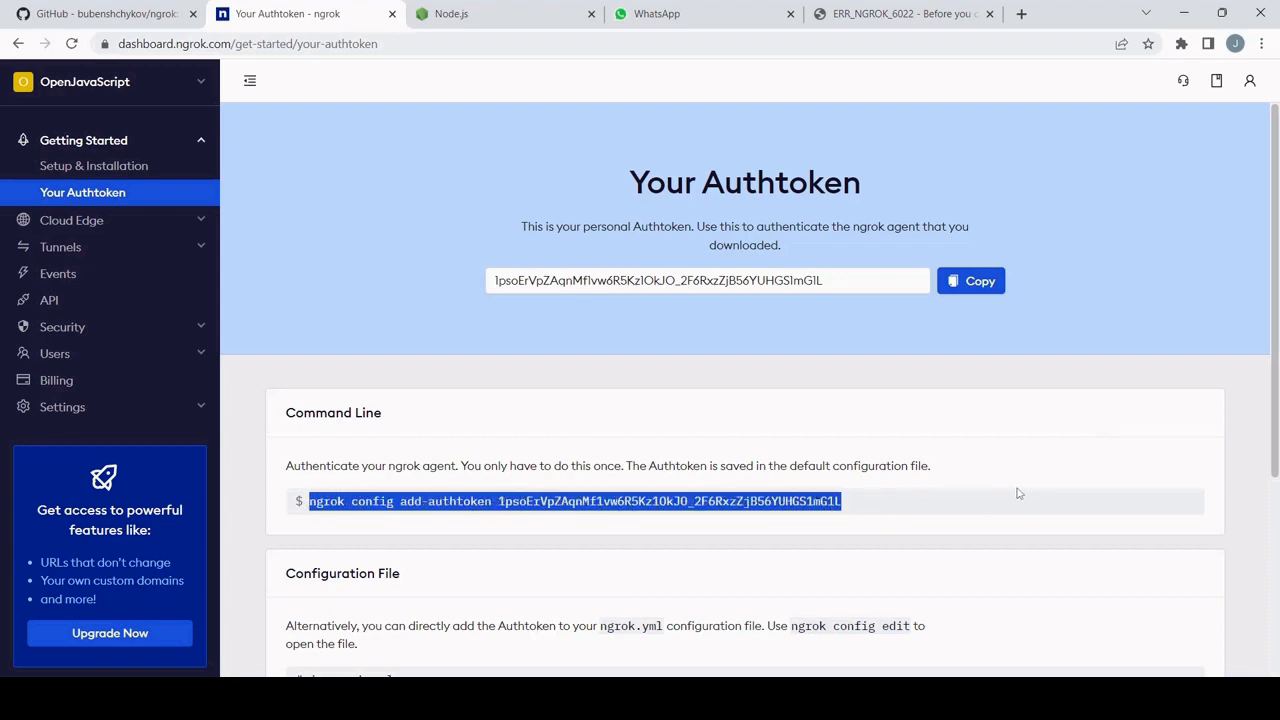
mouse_move(1070, 507)
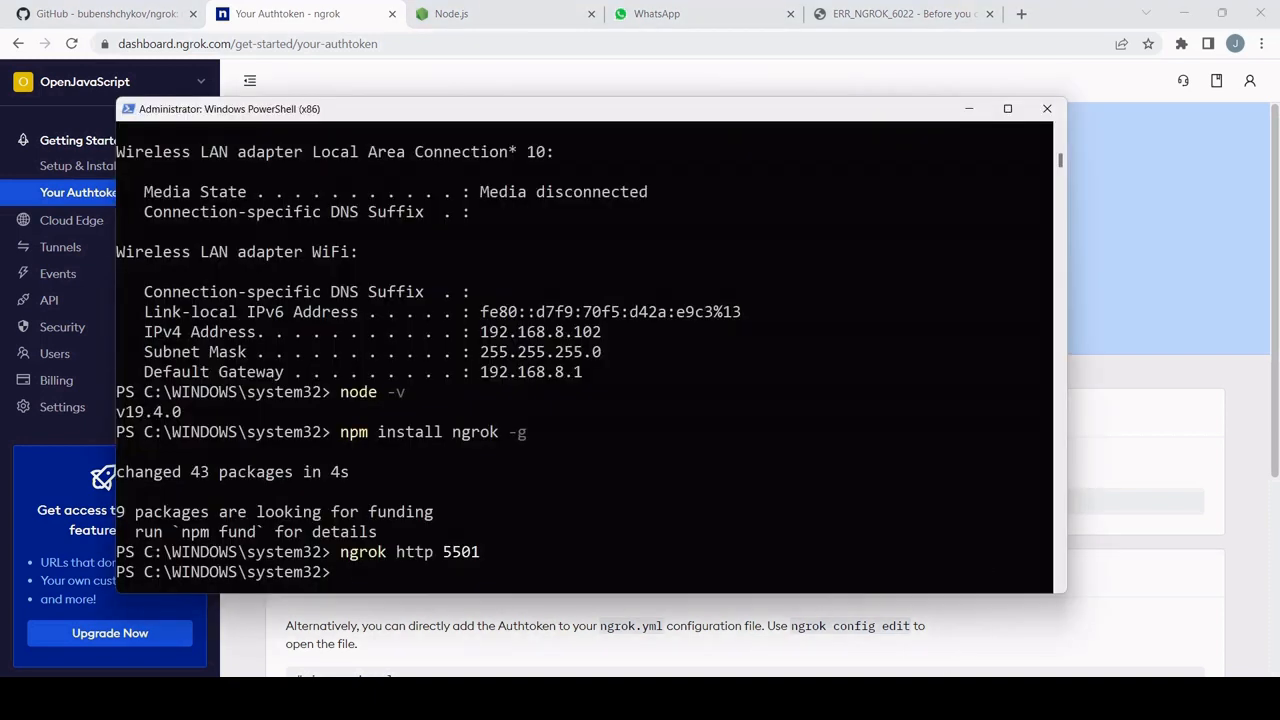
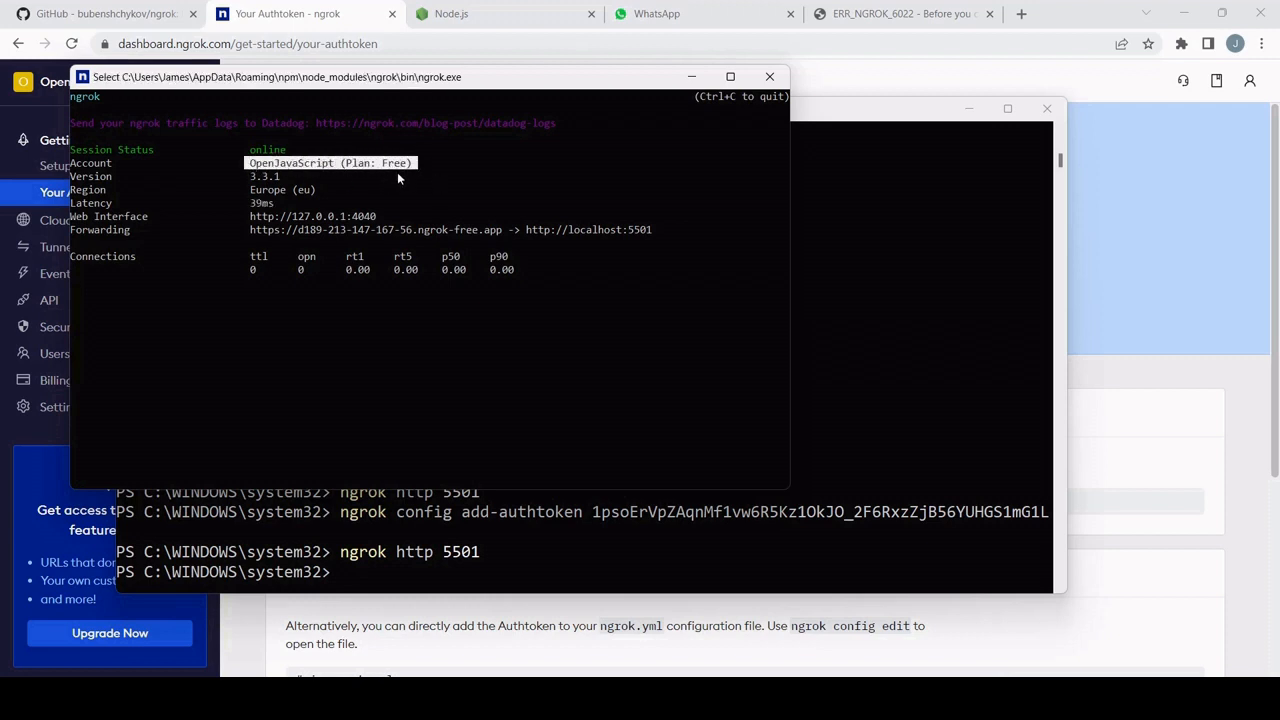
Step: Save the authtoken with 'ngrok config add-authtoken' and rerun 'ngrok http 5501'
mouse_move(505, 236)
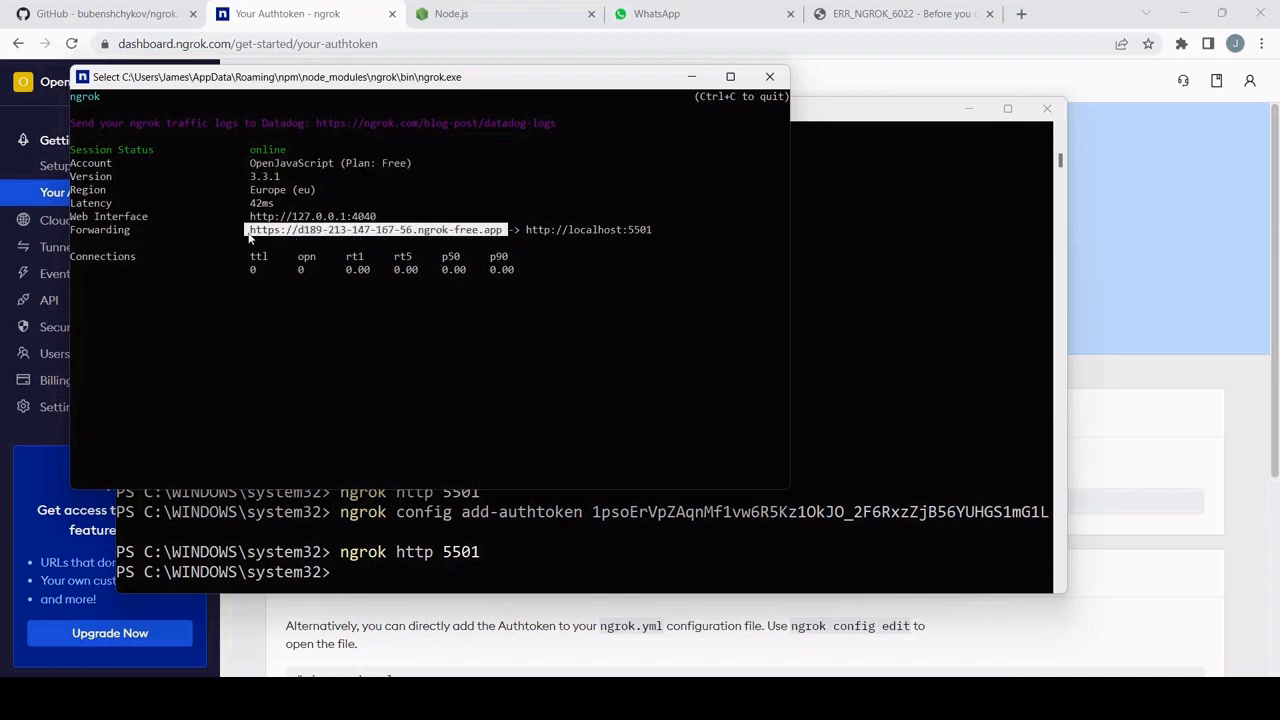
left_click(900, 13)
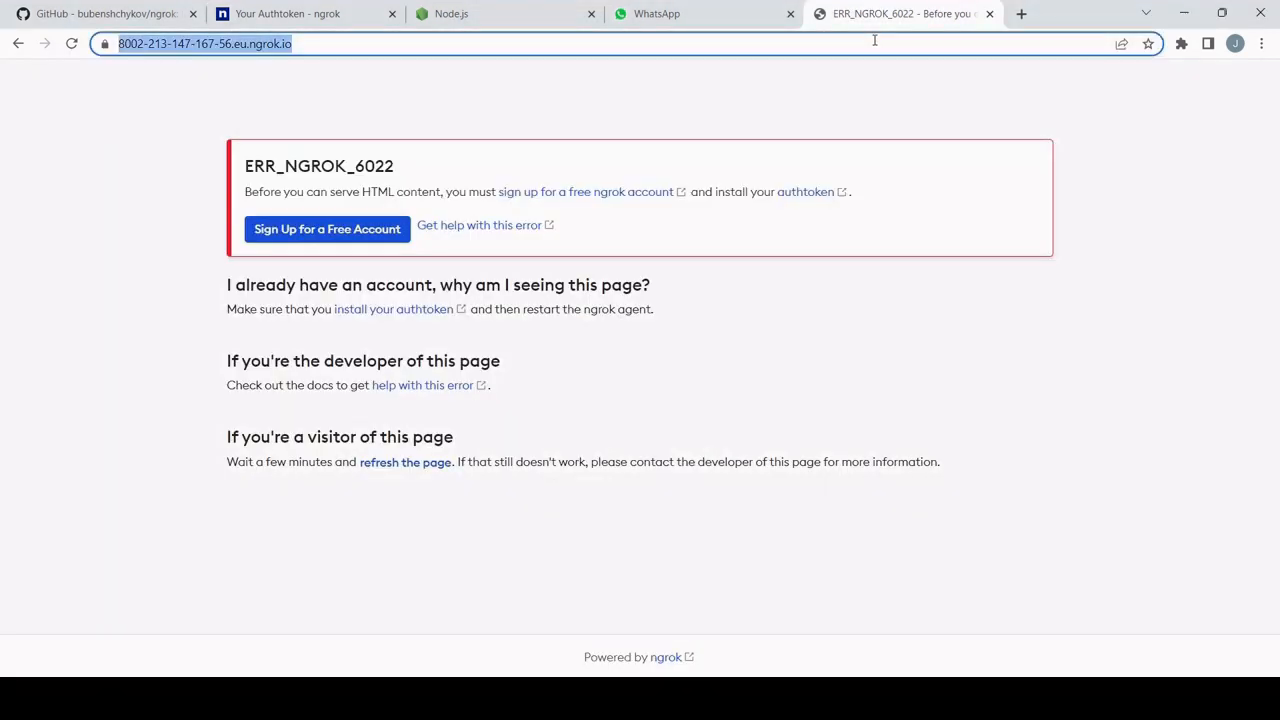
type("d189-213-147-167-56.ngrok-free.app")
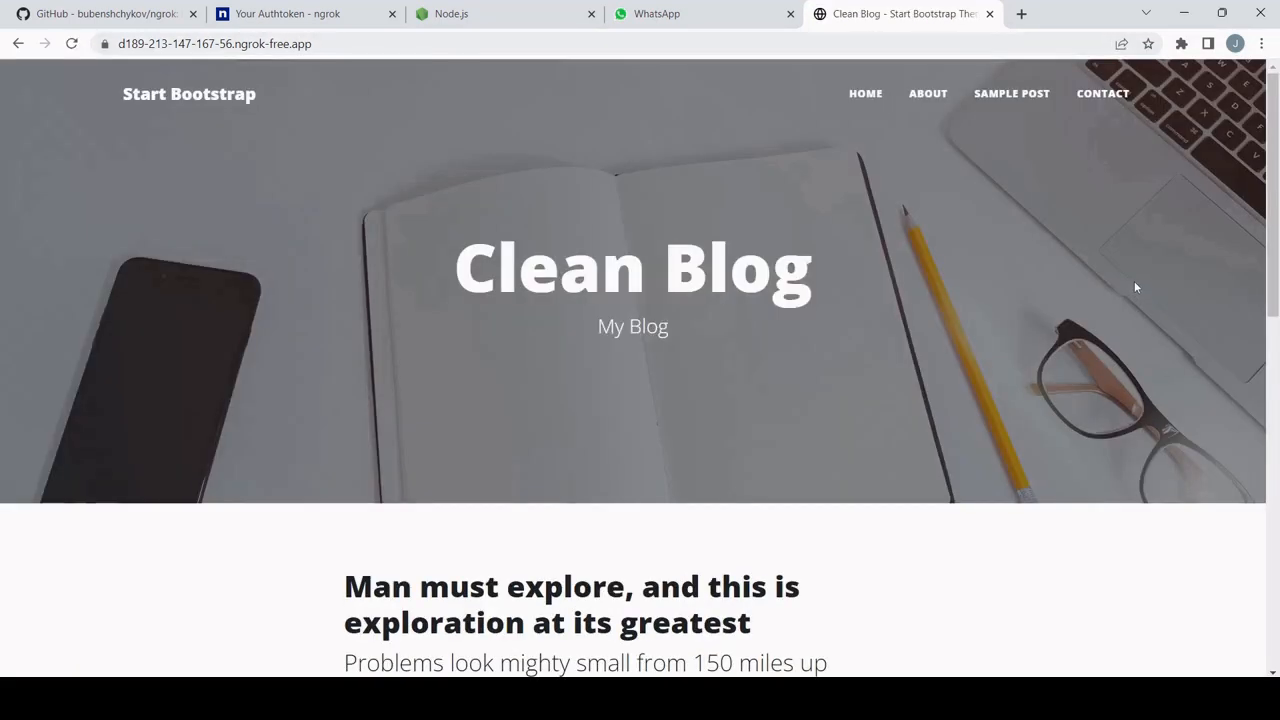
mouse_move(1110, 298)
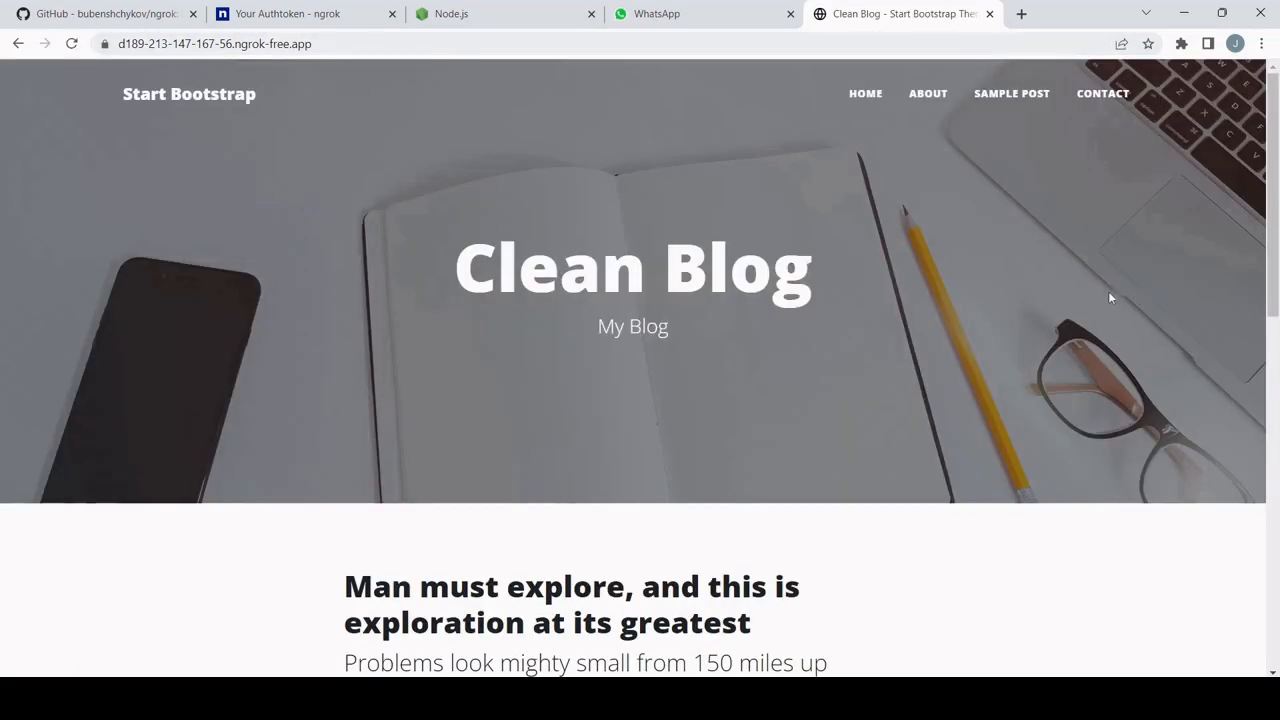
mouse_move(1083, 306)
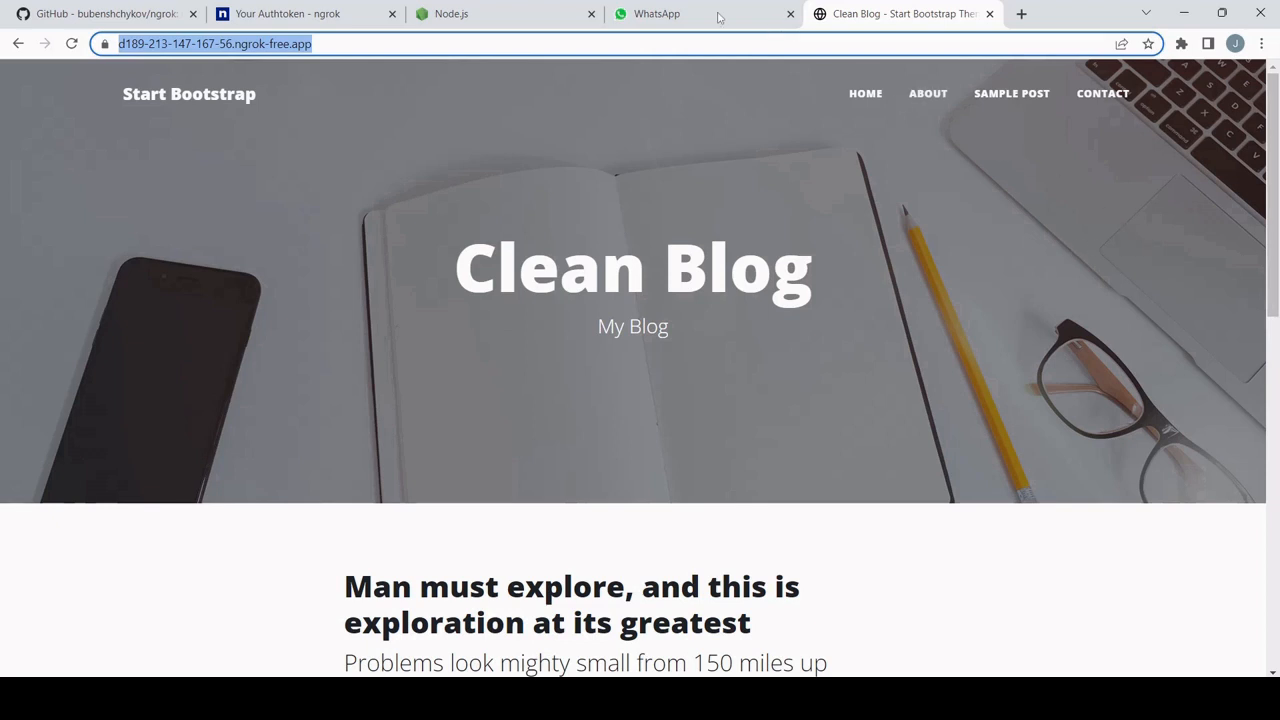
left_click(656, 13)
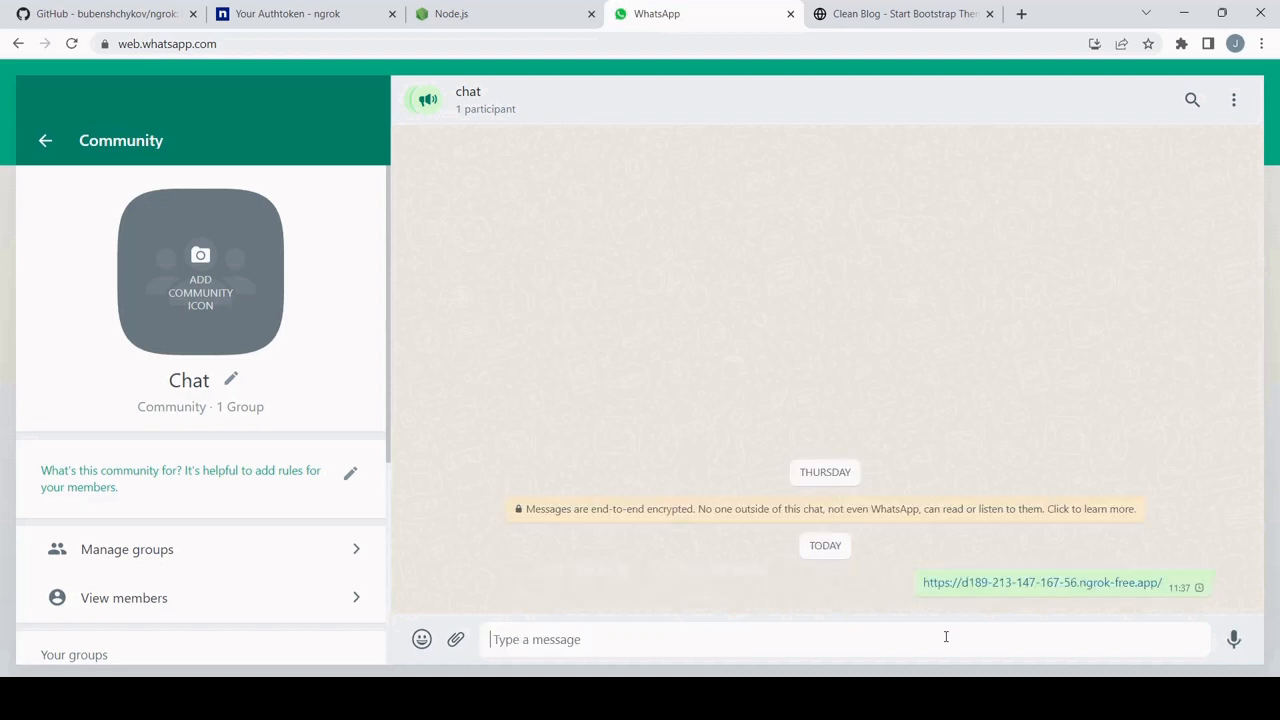
left_click(900, 13)
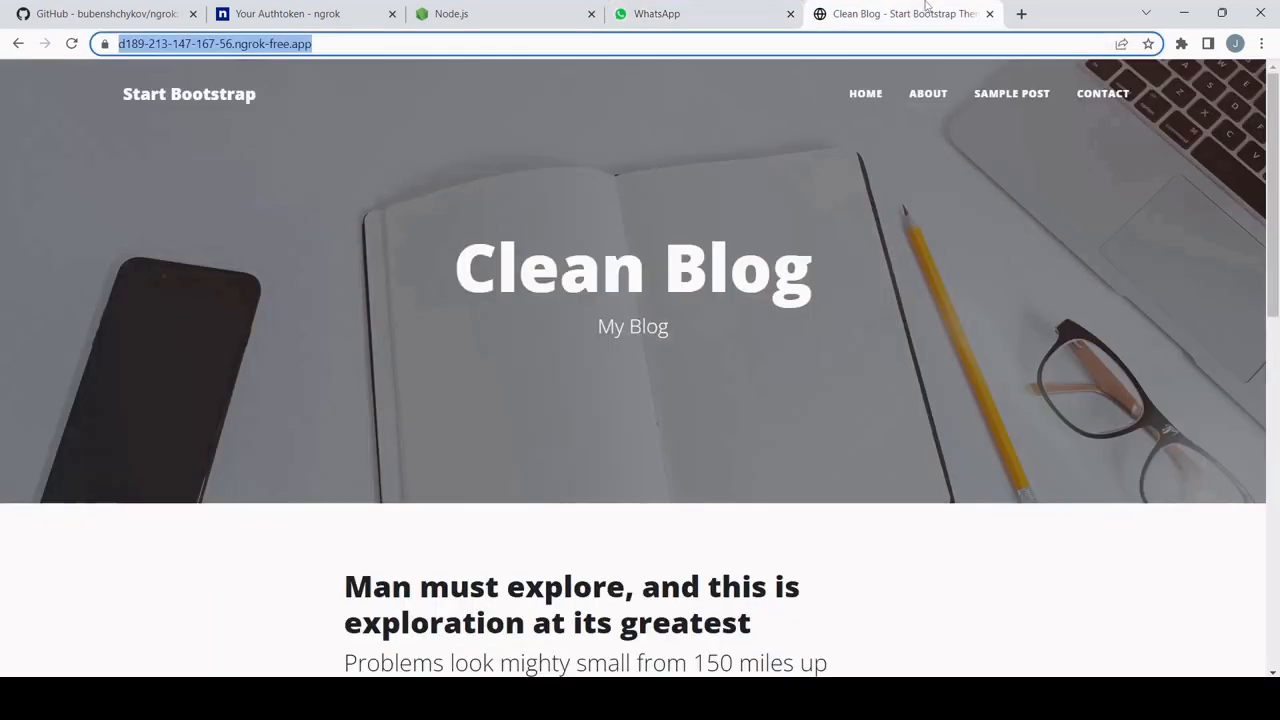
mouse_move(1120, 458)
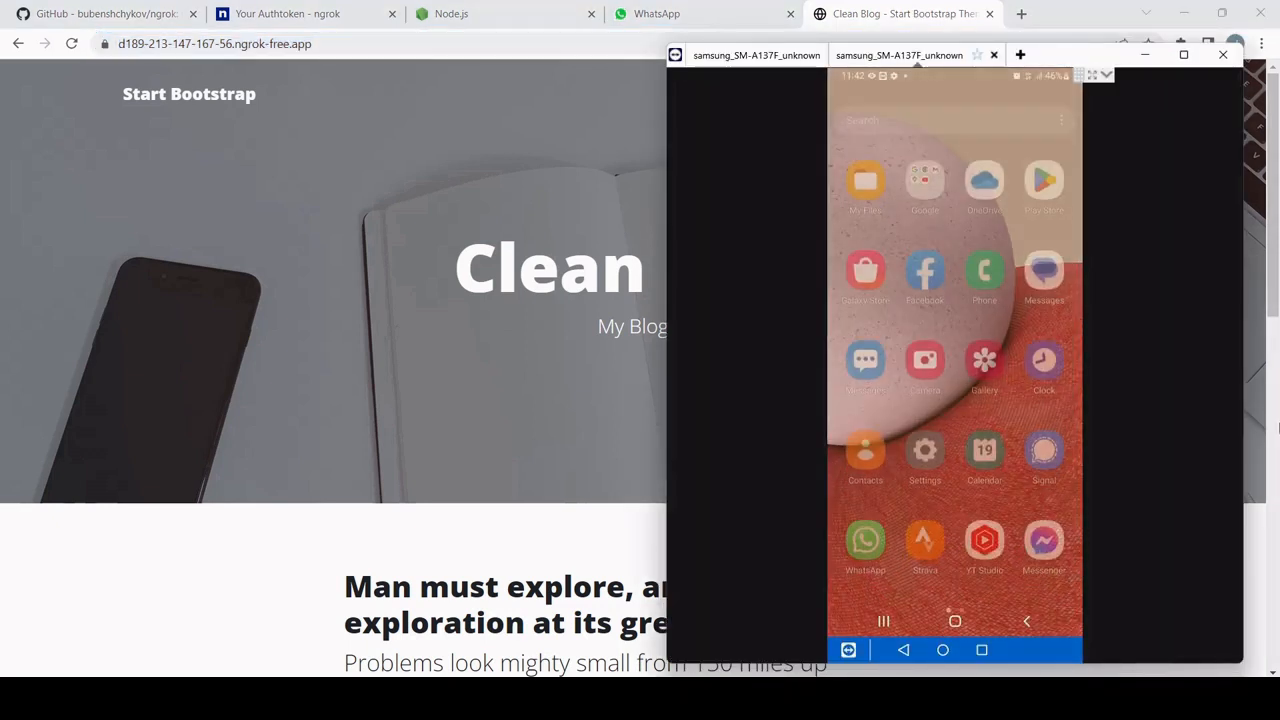
Step: Open the ngrok-free.app link from WhatsApp on the mirrored phone and scroll the blog posts
left_click(865, 540)
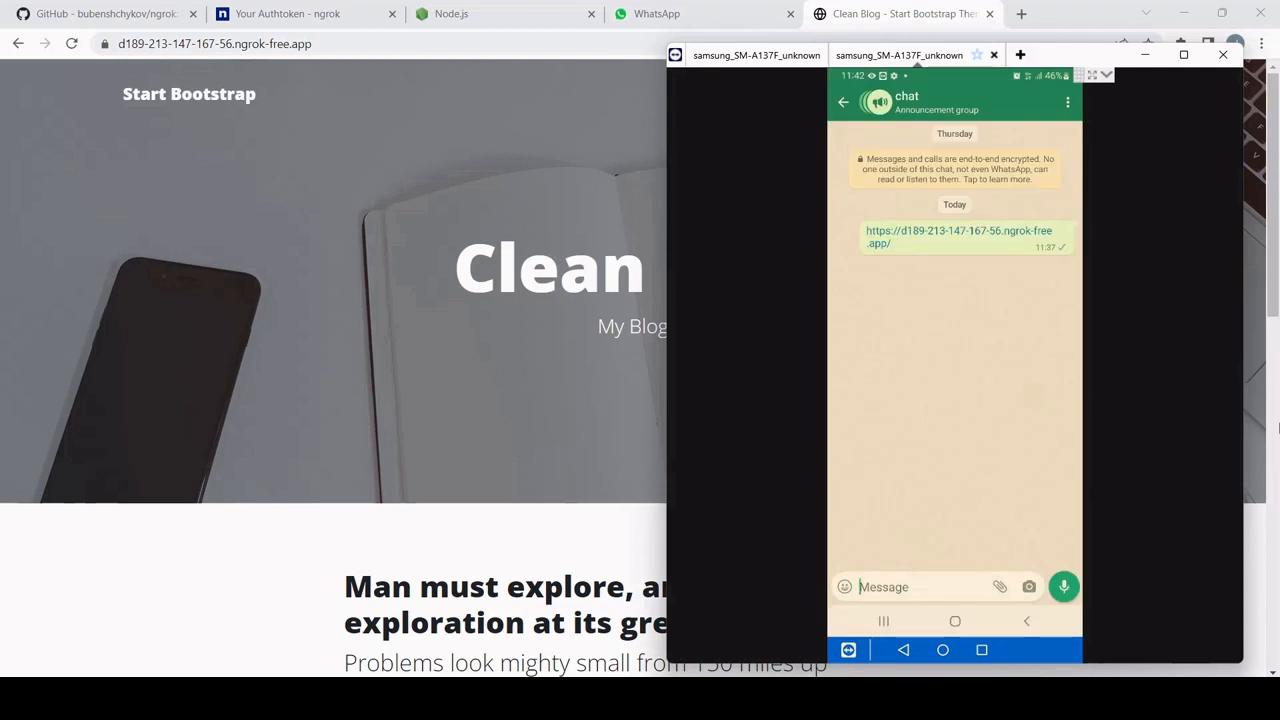
left_click(958, 237)
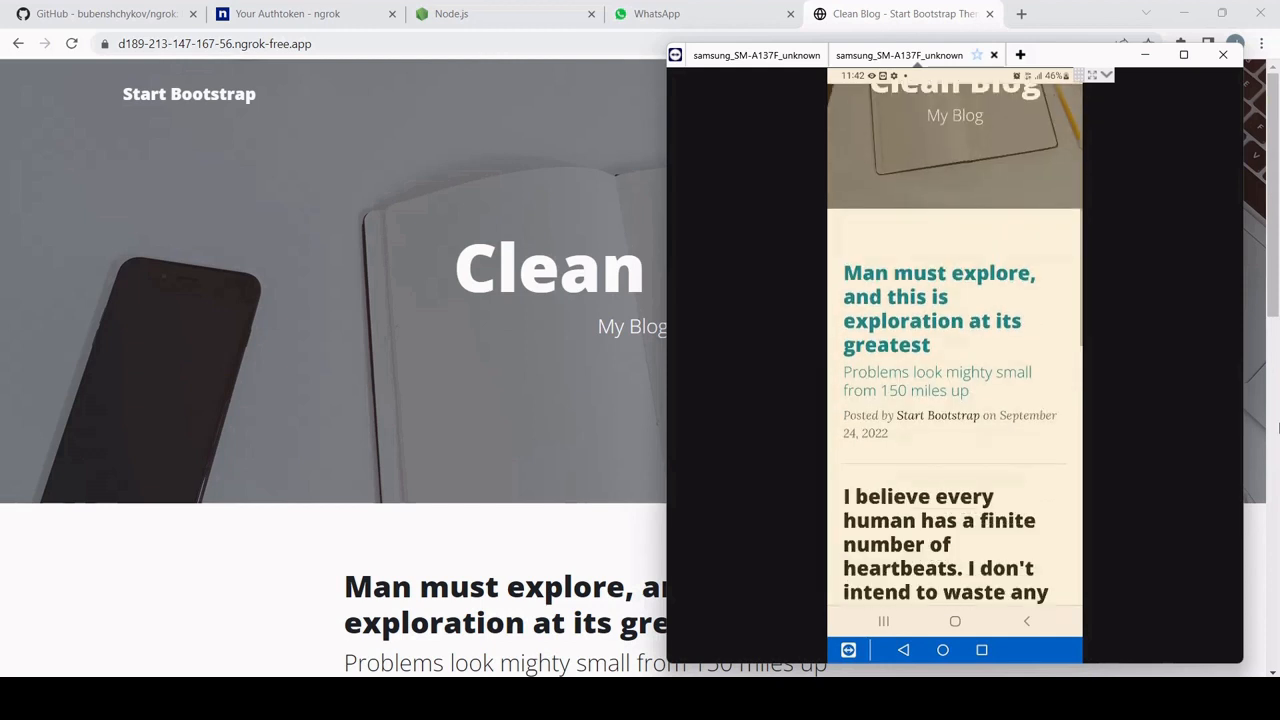
scroll("down", 3)
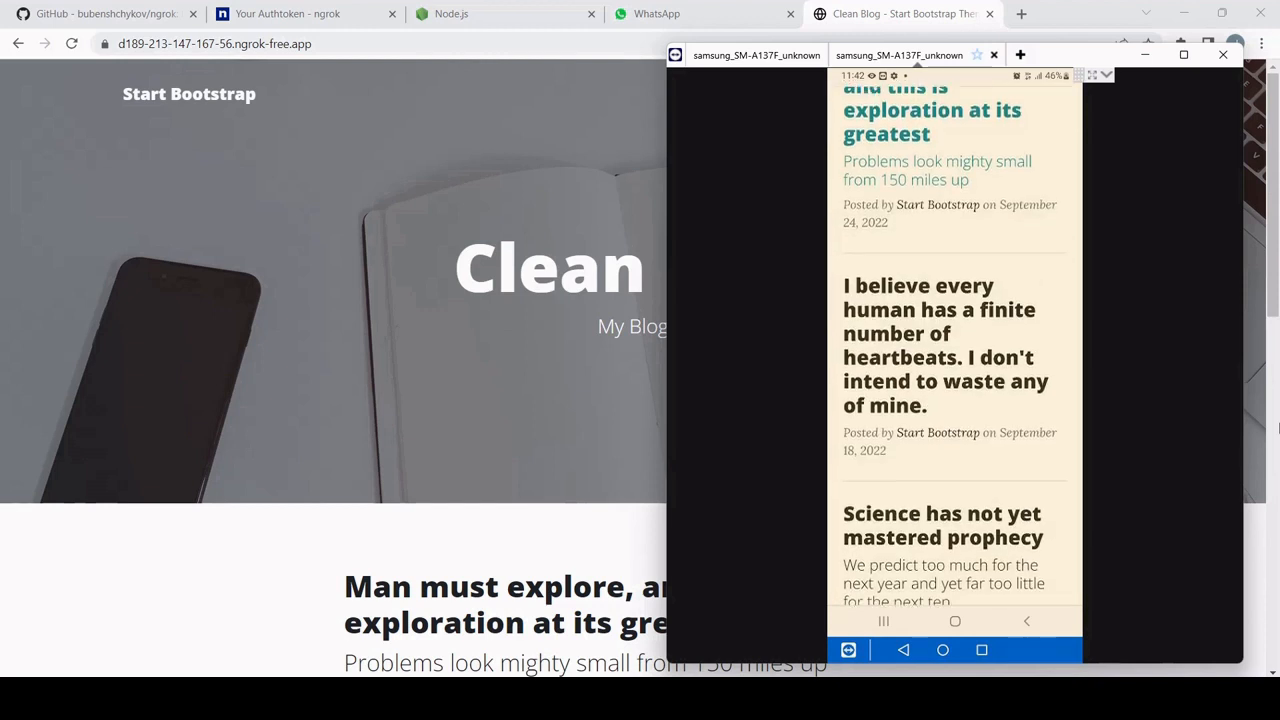